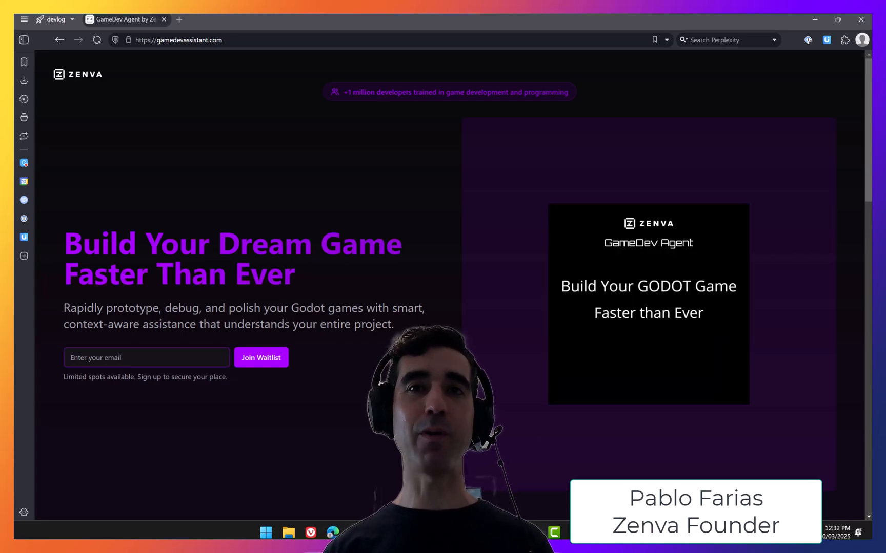
- Try the assistant's suggested prompts, e.g. 'Why am I getting' and 'Create a new enemy scene and script'
text(Why am I getting that error message now?)
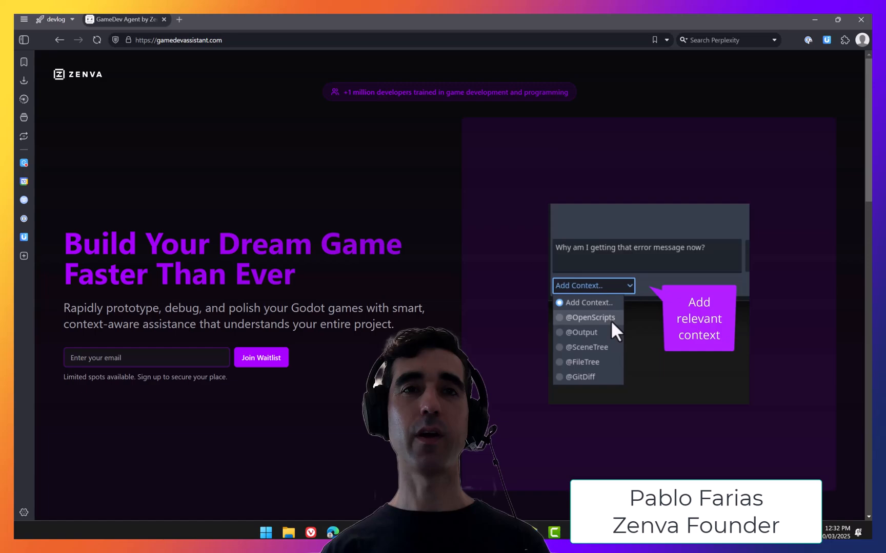
click(590, 316)
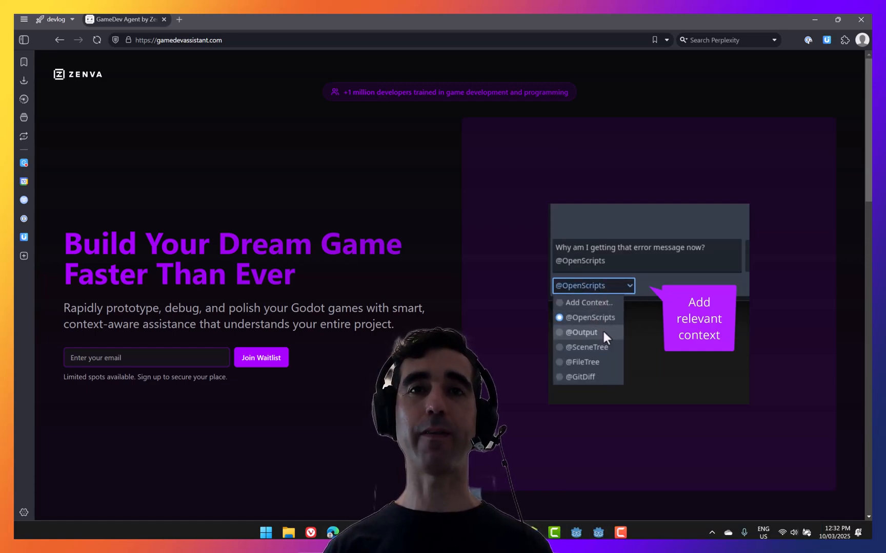
click(580, 377)
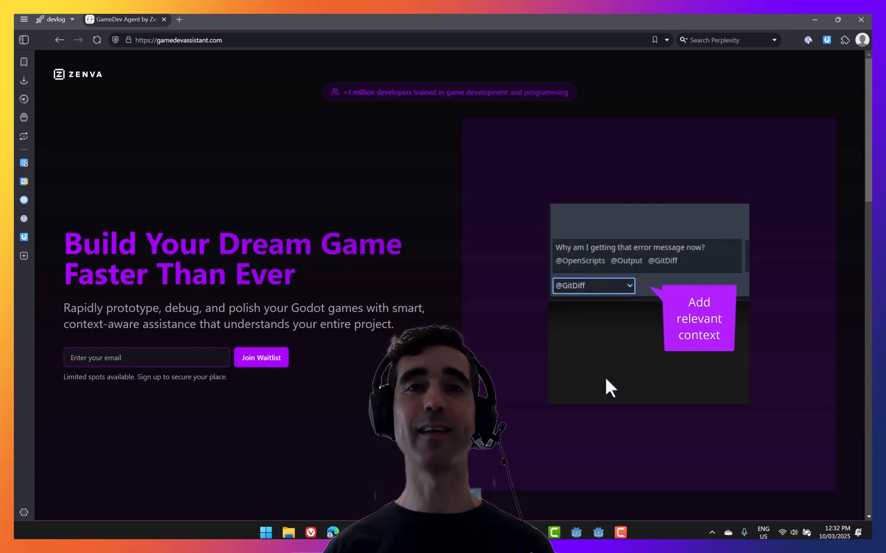
text(Create a new enemy scene and script. The enemy should move up and down)
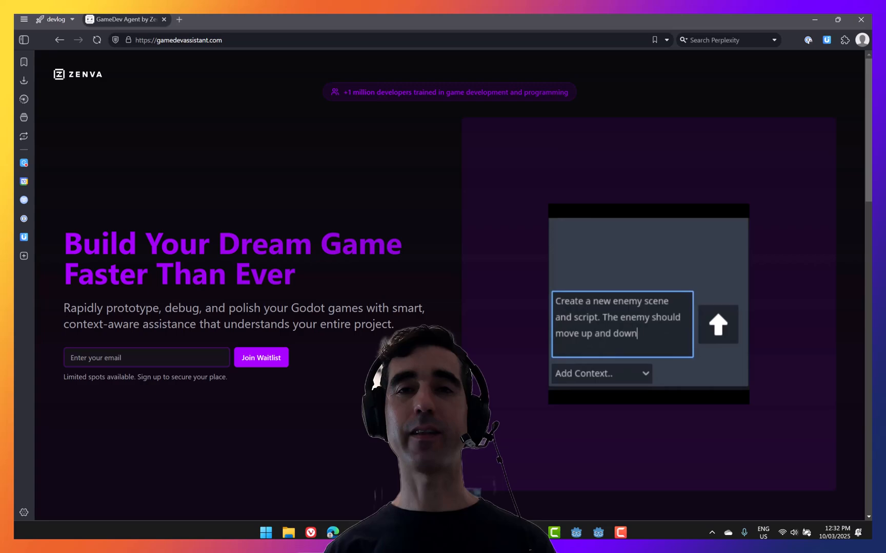
click(718, 324)
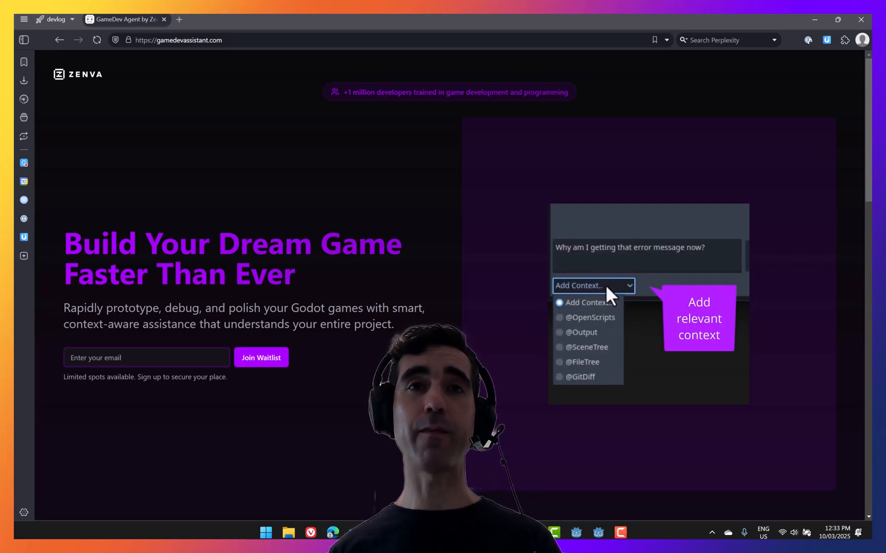
click(591, 317)
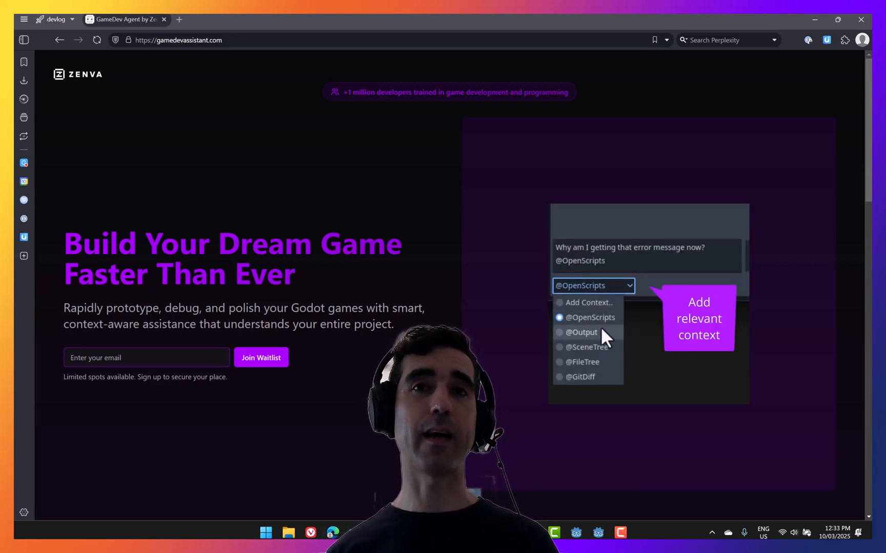
click(580, 332)
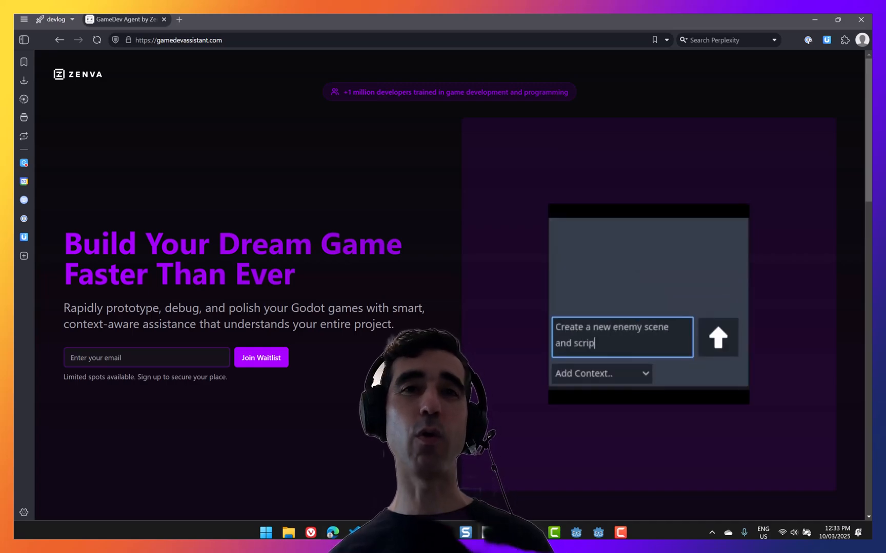
click(718, 337)
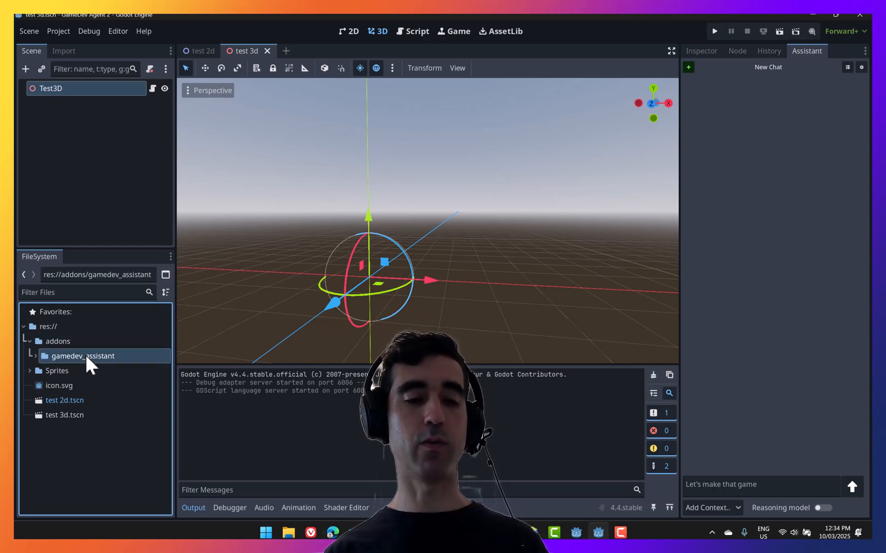
mouse_move(83, 356)
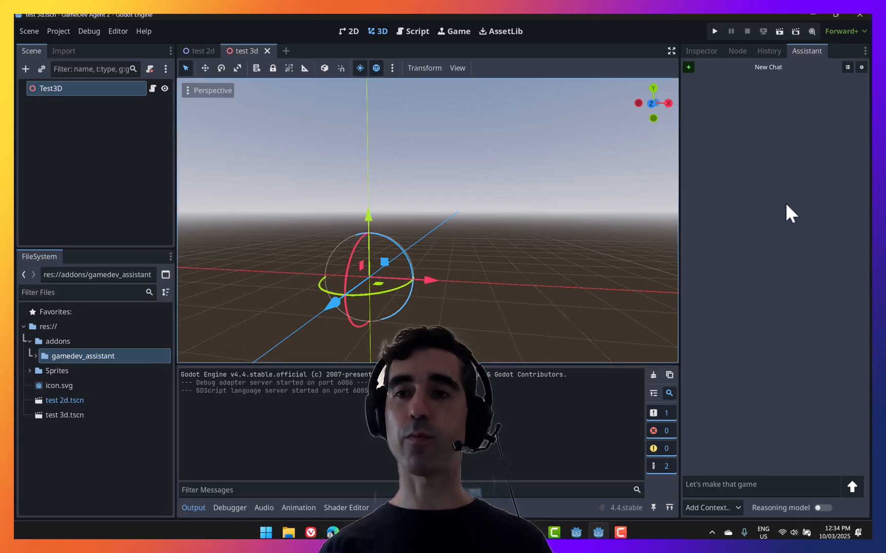
mouse_move(807, 65)
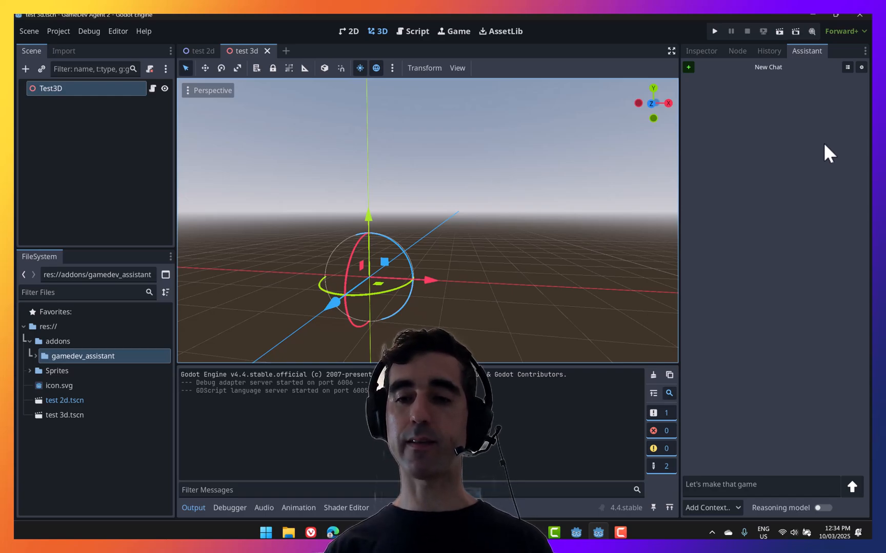
- Start a fresh chat, review the Add Context sources and enable the Reasoning model
click(848, 67)
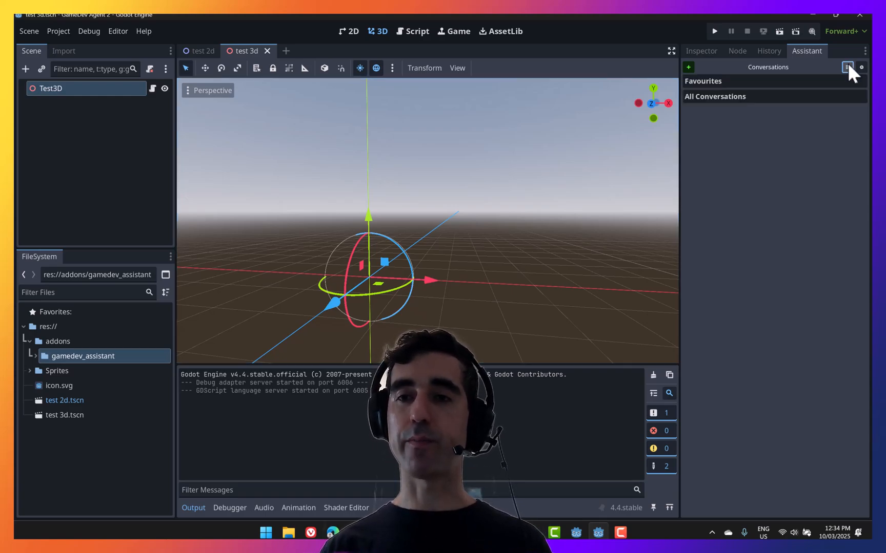
click(847, 67)
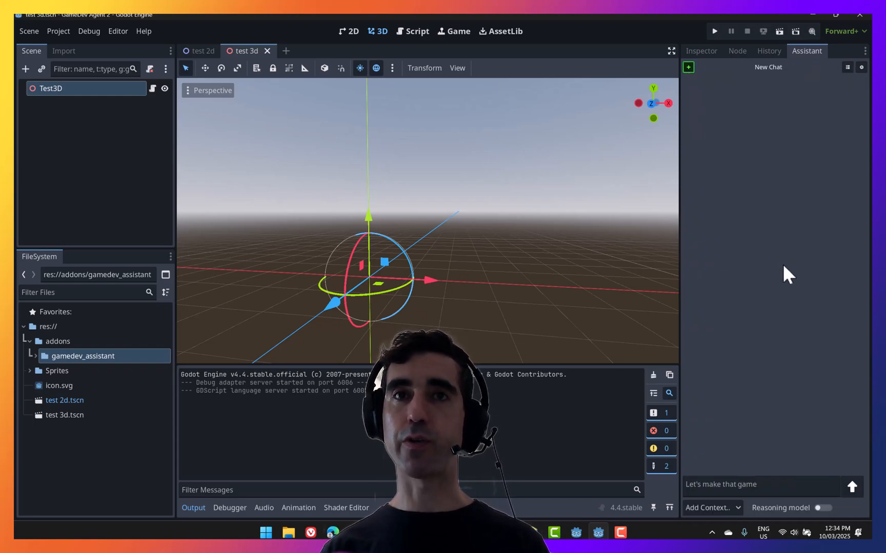
mouse_move(740, 272)
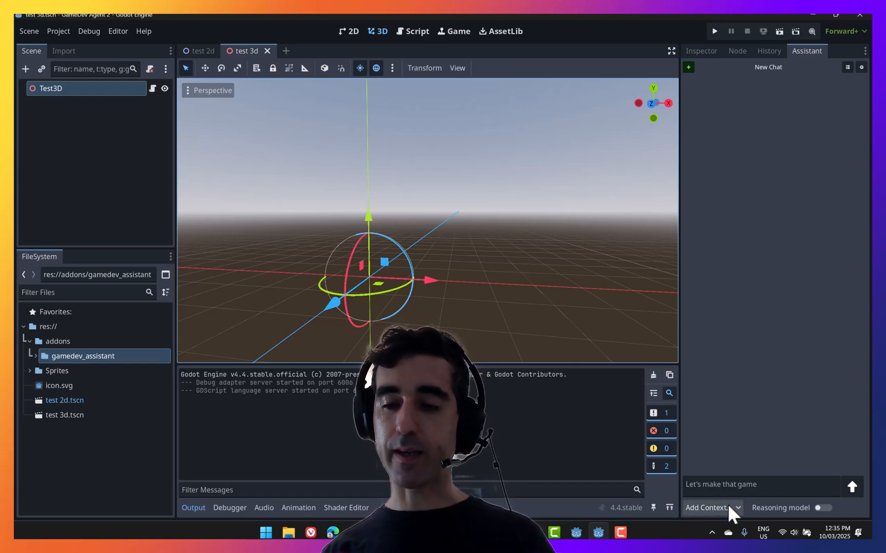
click(707, 507)
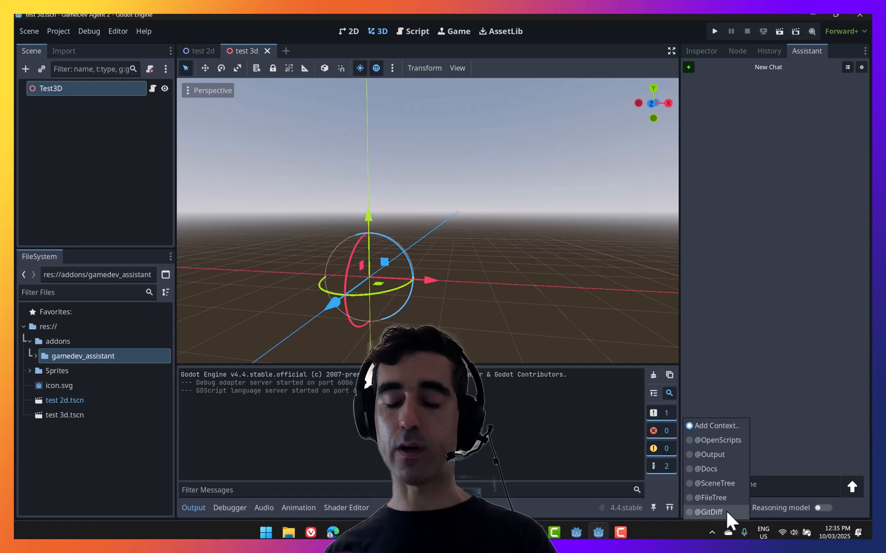
mouse_move(729, 449)
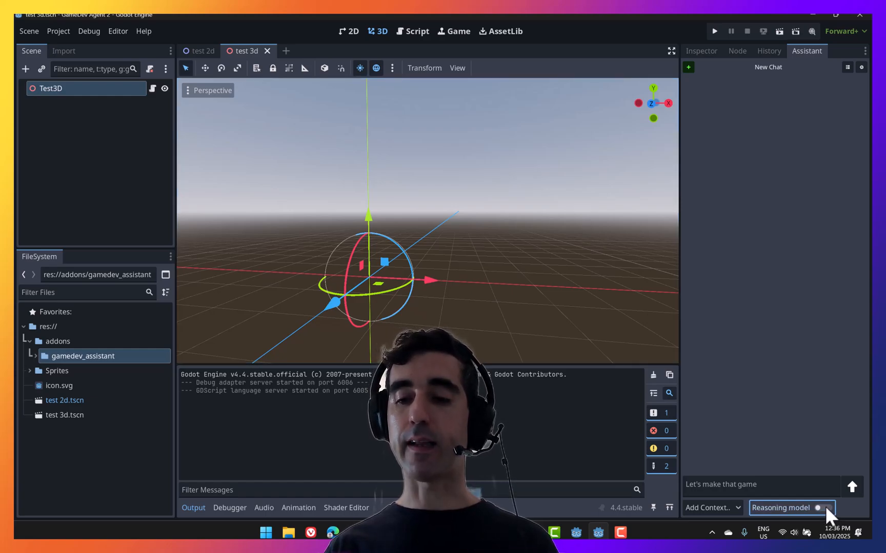
click(818, 507)
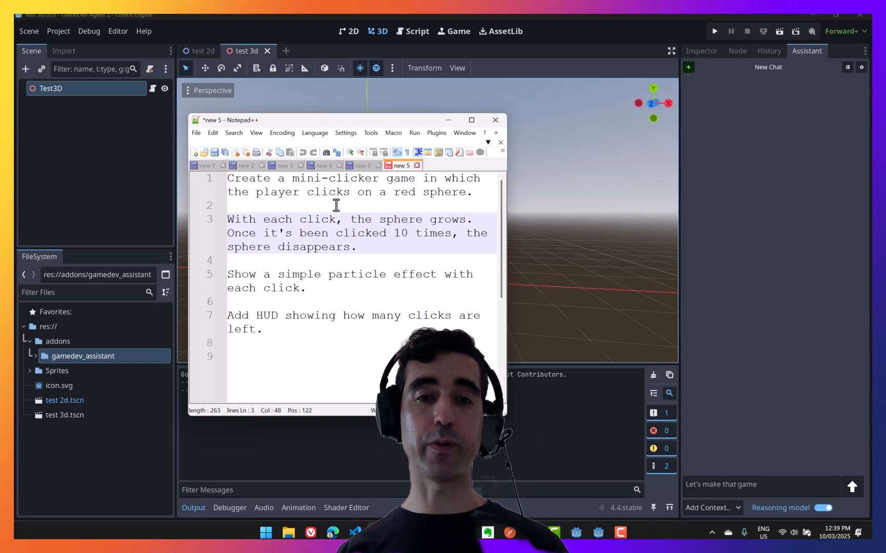
- Select the whole red-sphere clicker prompt in Notepad++ for copying
key(ctrl+a)
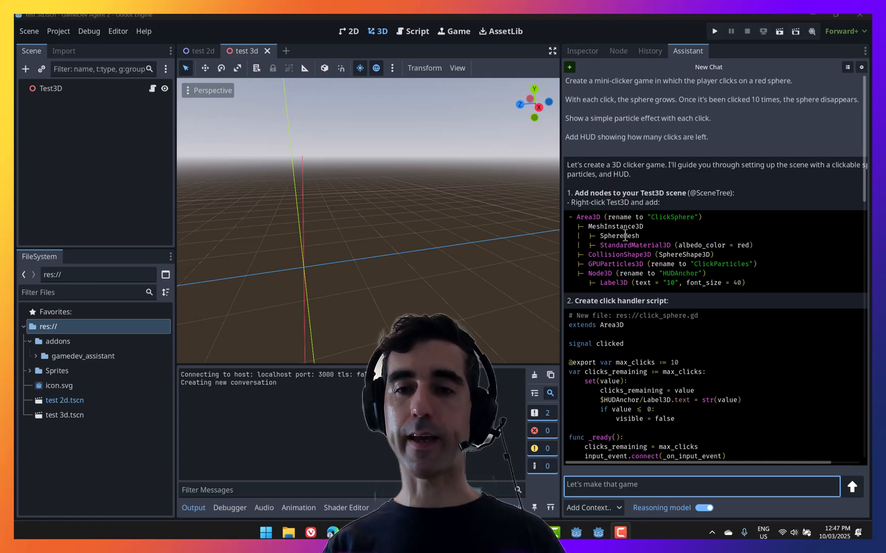
- Read through the assistant's clicker-game reply down to its Apply All action list
scroll(down, 3)
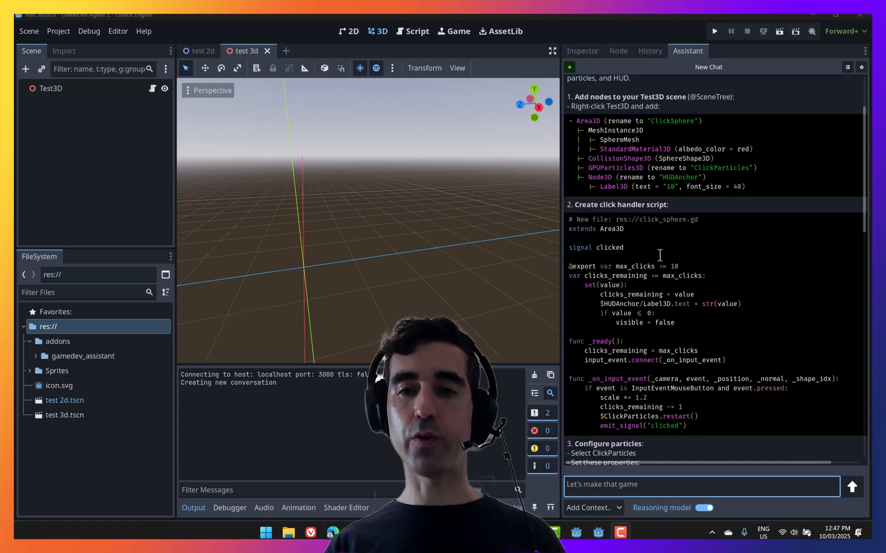
scroll(down, 3)
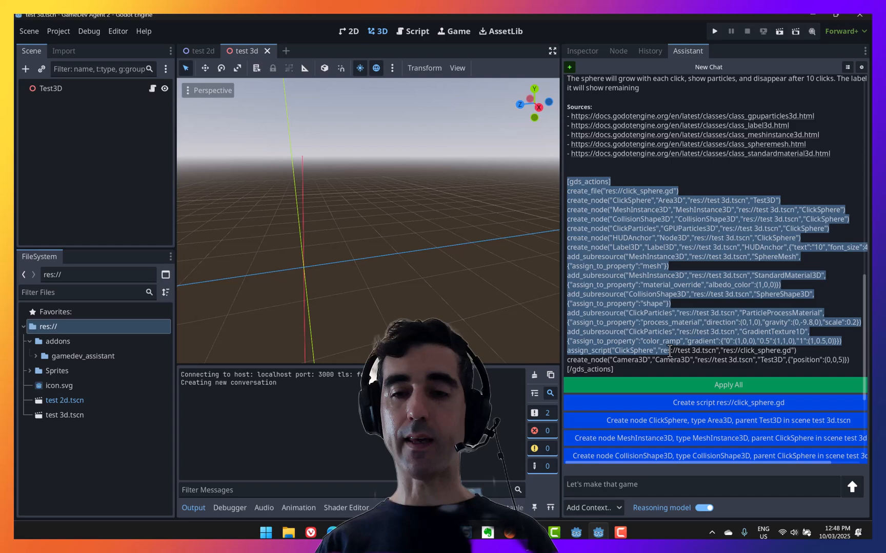
scroll(down, 3)
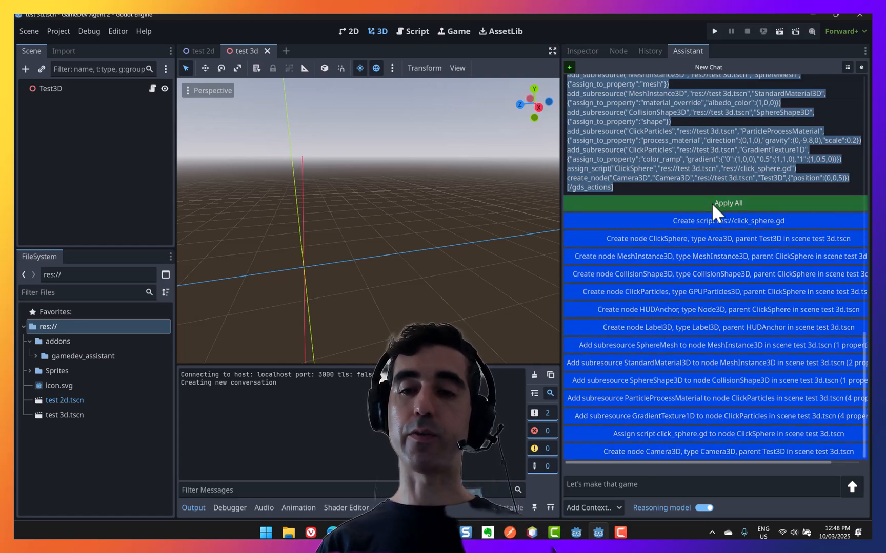
- Apply all suggested actions, dismiss the particles warning and inspect the new sphere nodes
click(728, 203)
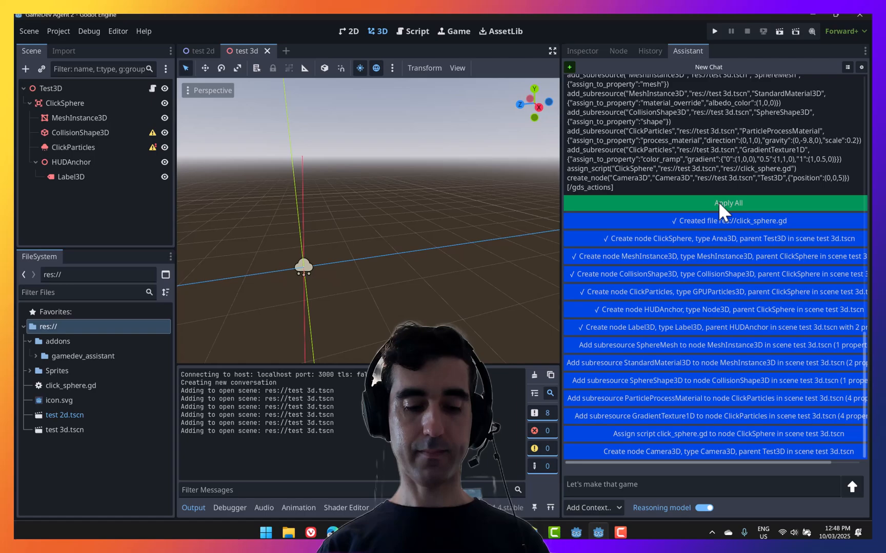
click(726, 202)
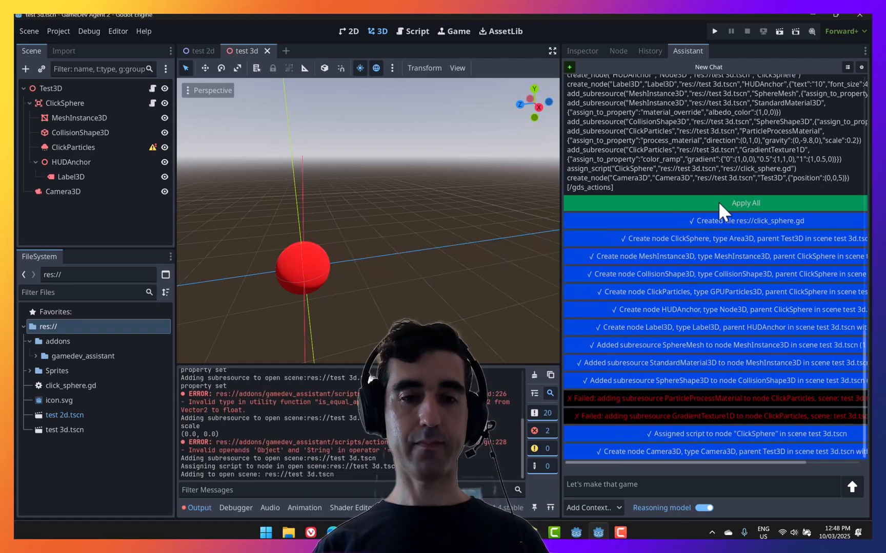
mouse_move(421, 180)
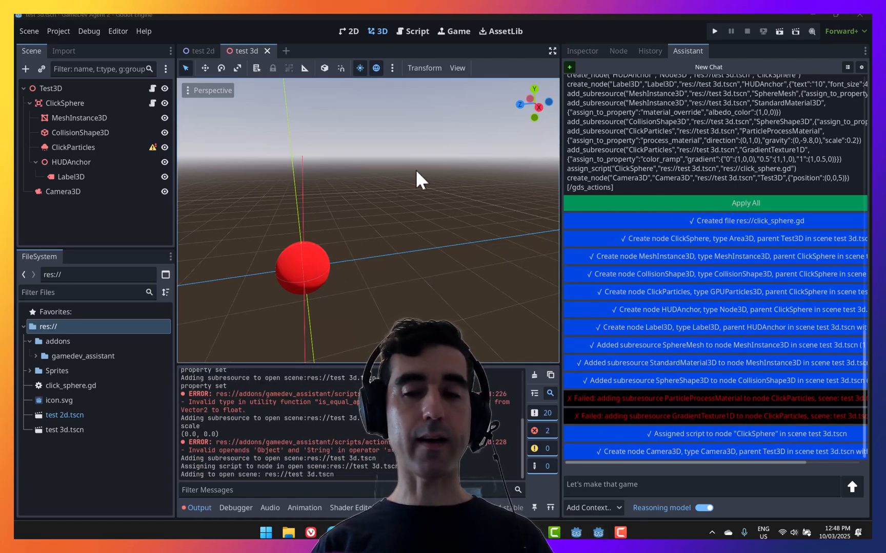
mouse_move(430, 248)
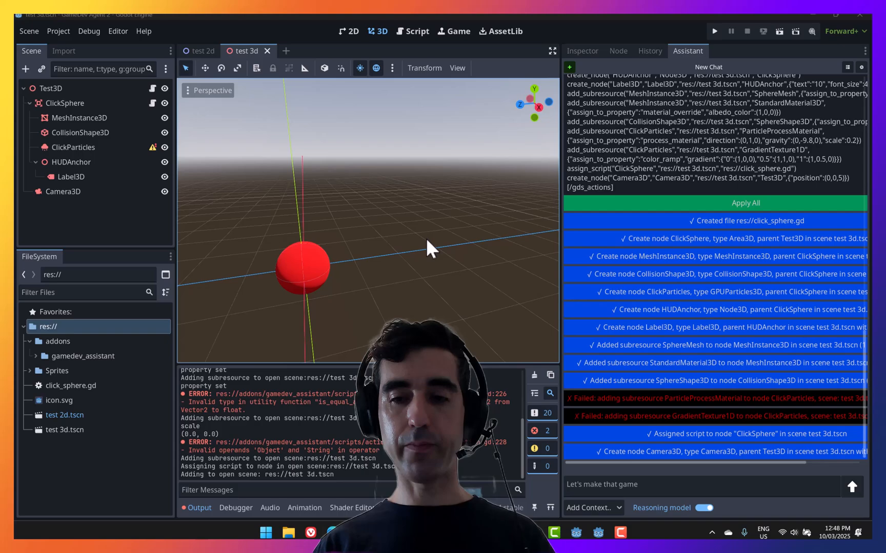
click(73, 148)
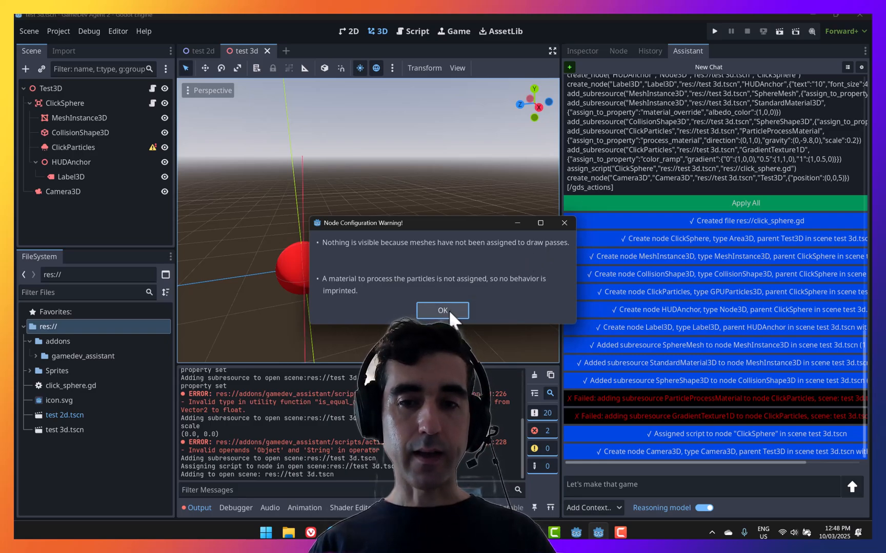
click(70, 162)
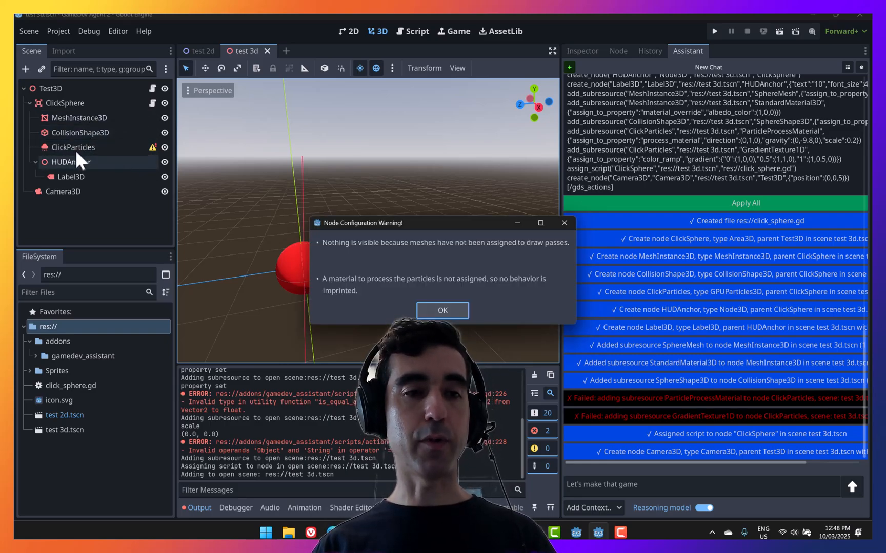
click(441, 310)
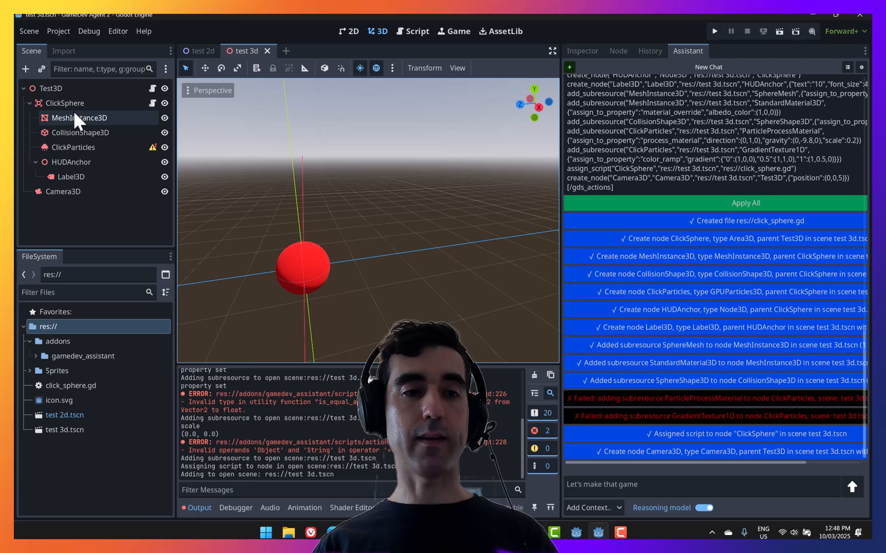
click(62, 192)
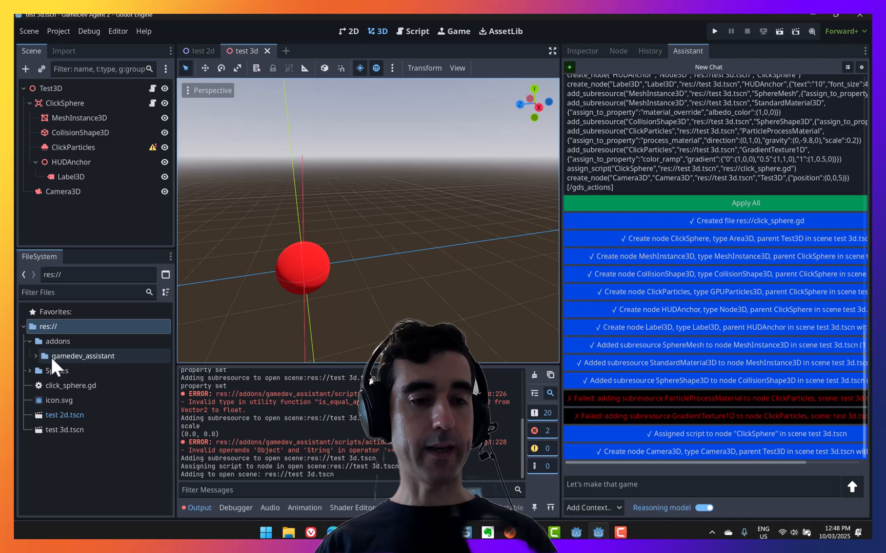
- Review click_sphere.gd, run the scene and click the sphere to test the counter
click(71, 386)
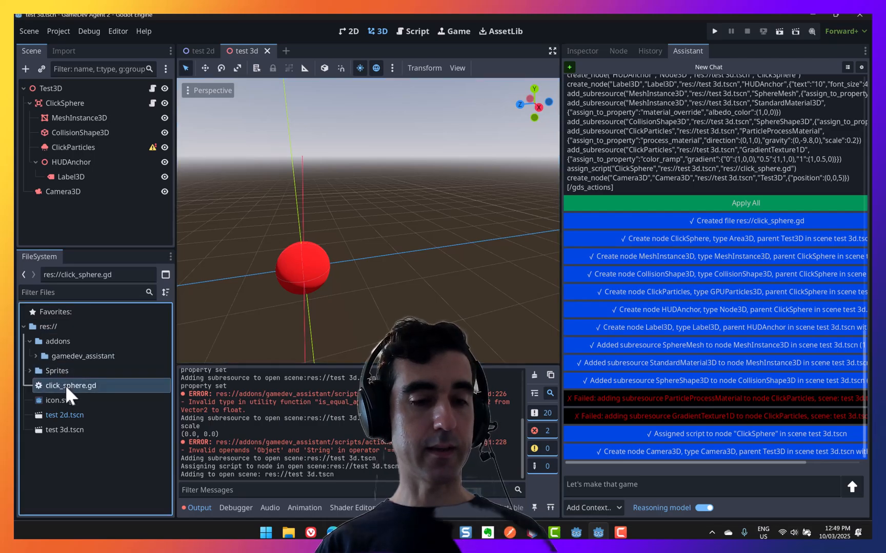
click(417, 31)
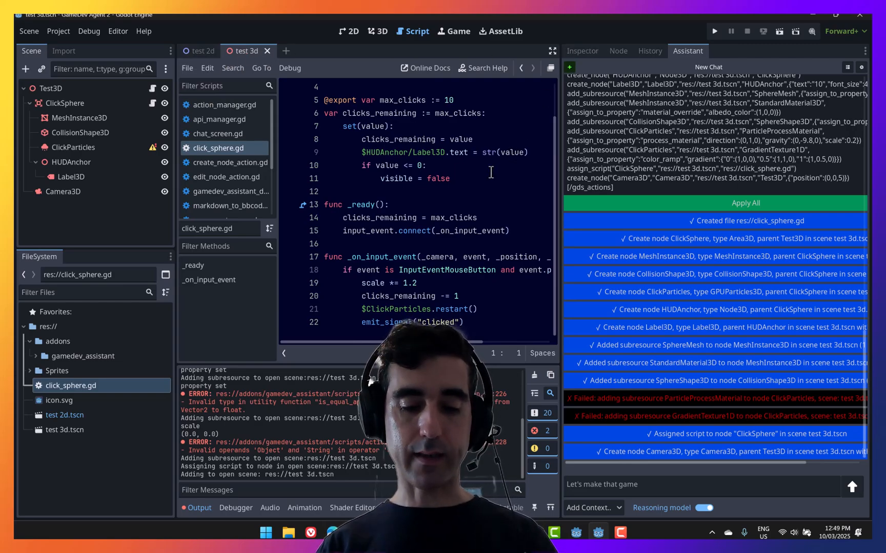
click(713, 30)
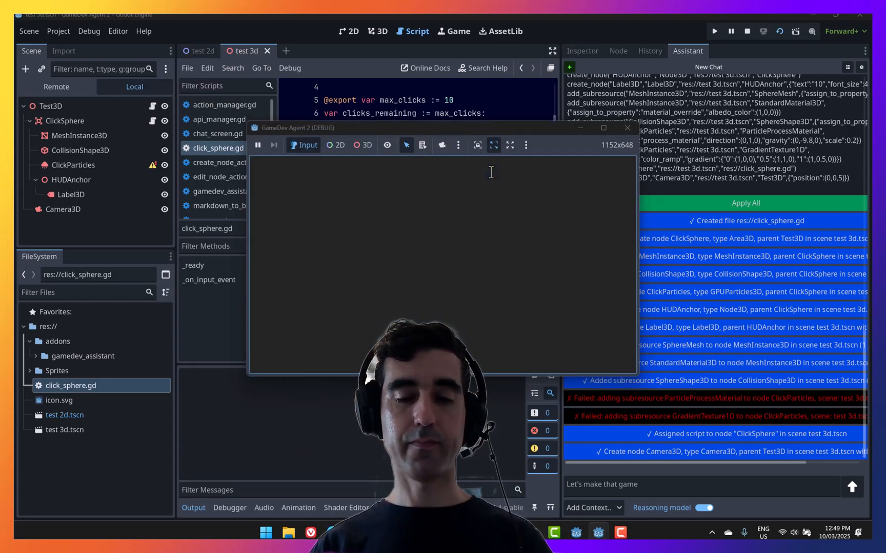
click(442, 266)
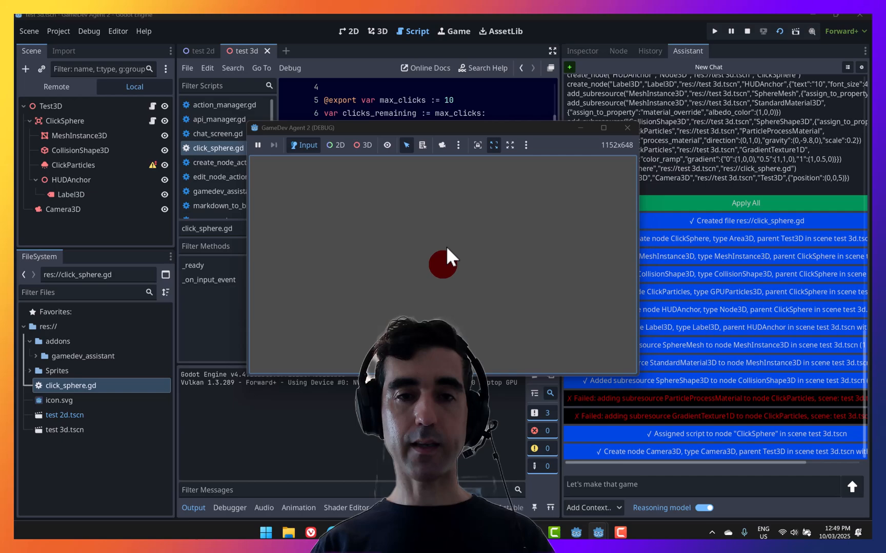
click(445, 274)
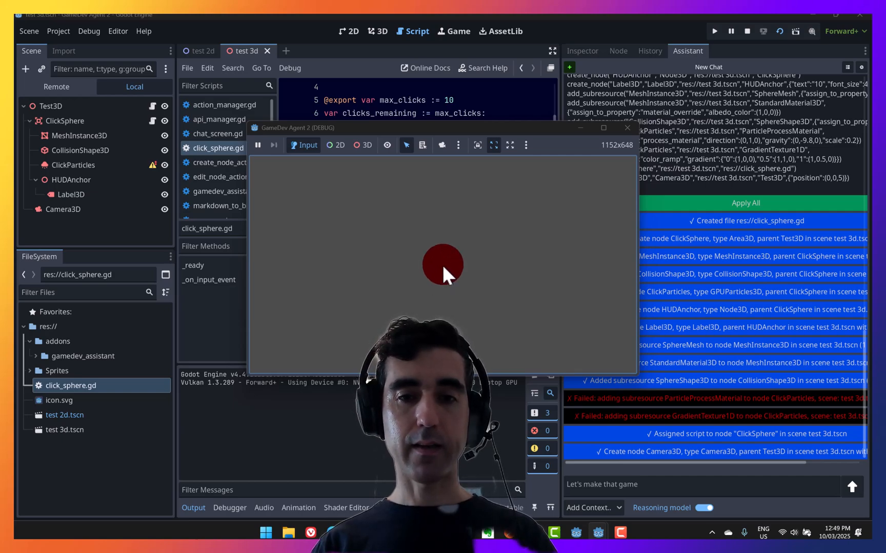
click(442, 266)
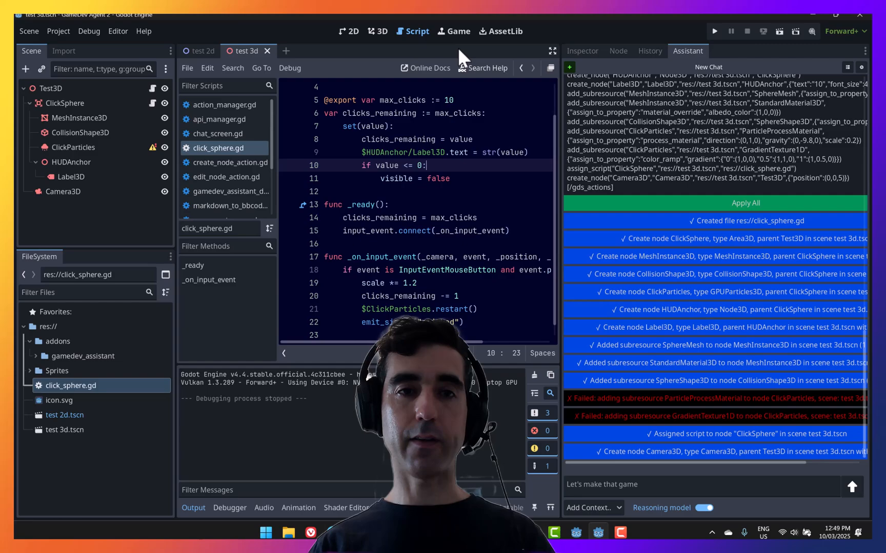
click(376, 30)
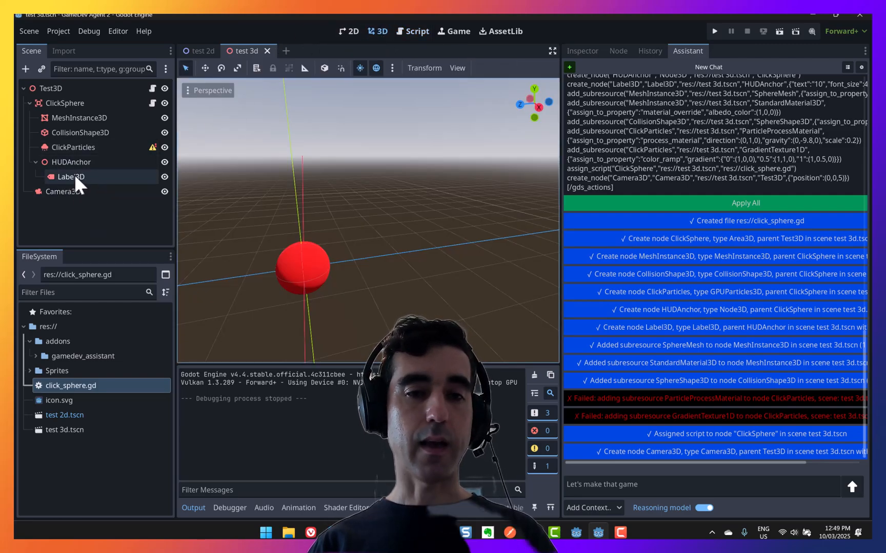
- Raise the HUDAnchor label above the sphere, rerun and confirm clicks update the count
click(71, 177)
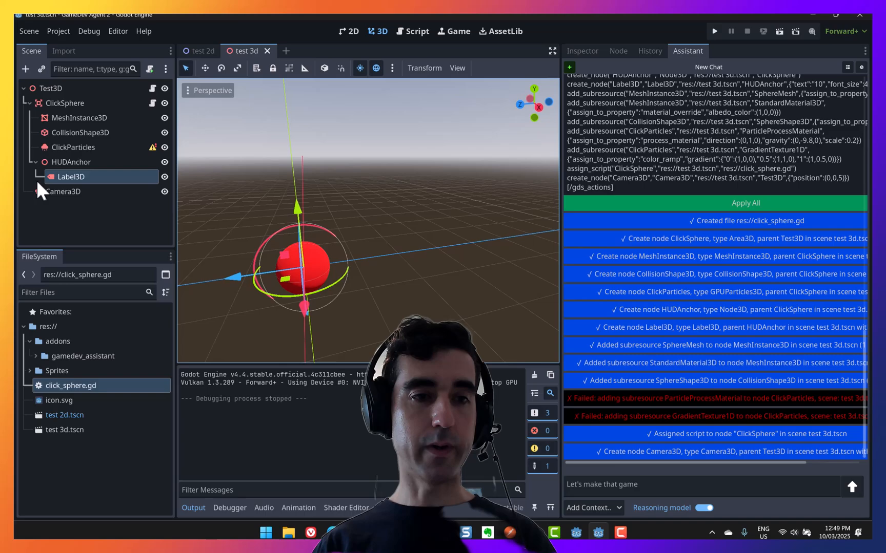
click(70, 162)
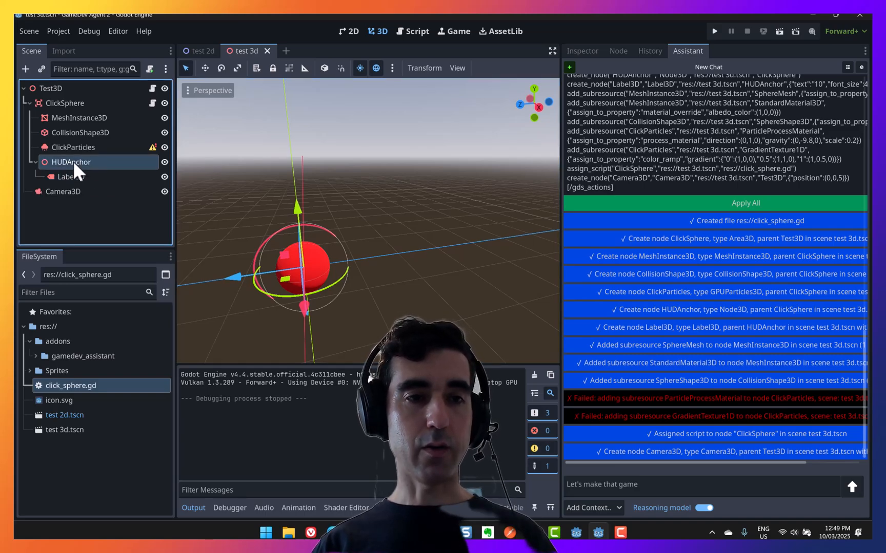
drag(302, 269, 201, 288)
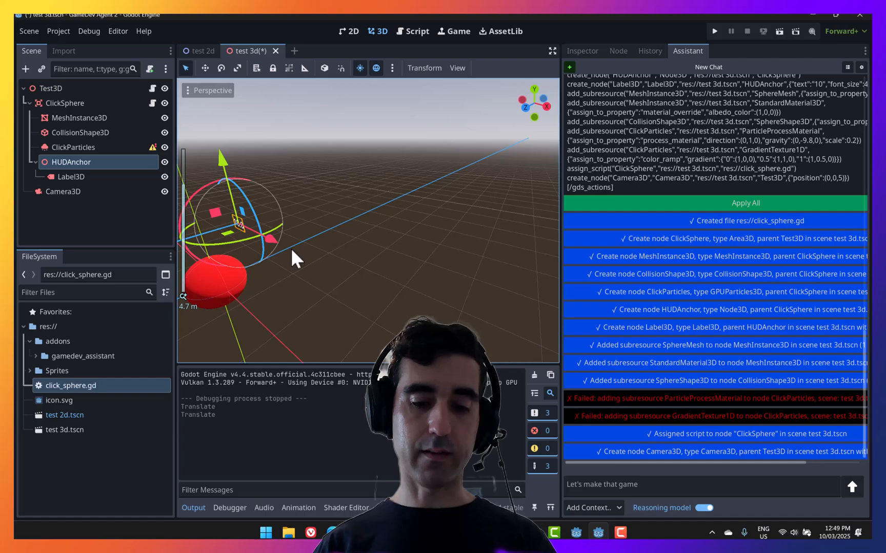
click(713, 31)
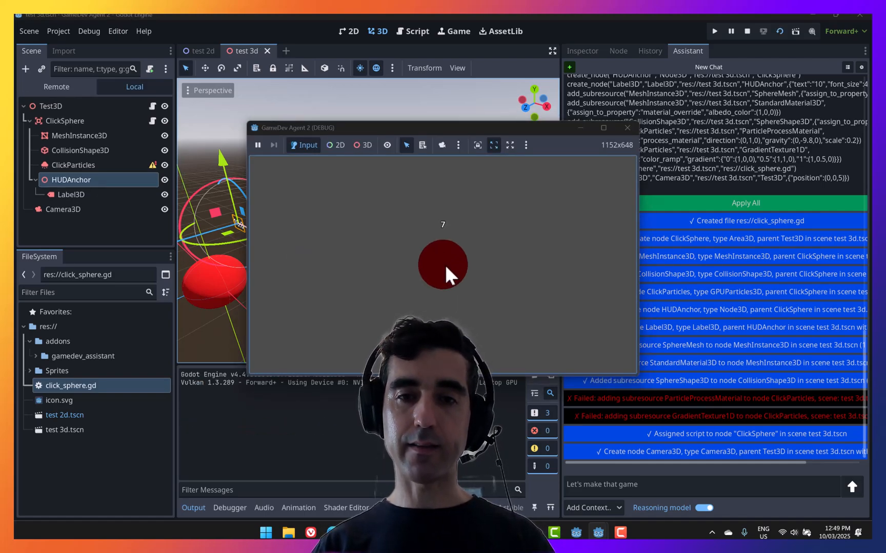
click(443, 264)
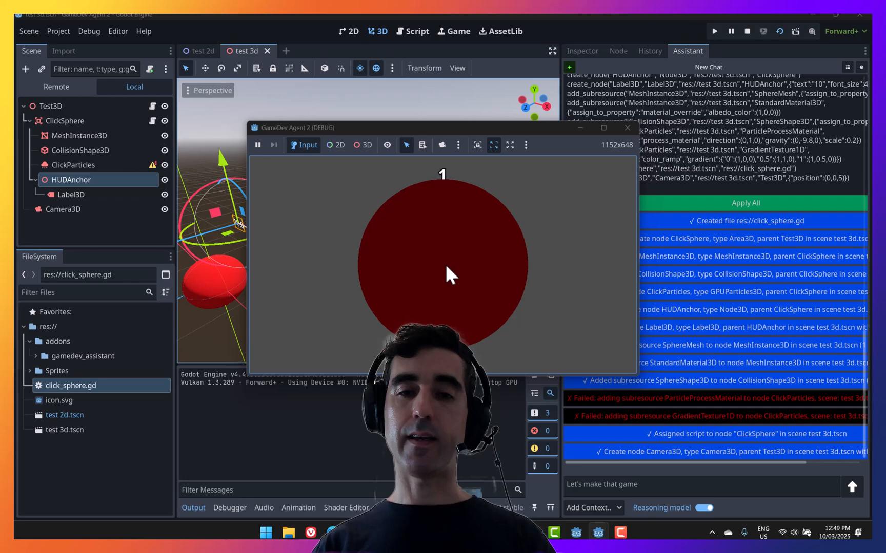
mouse_move(446, 195)
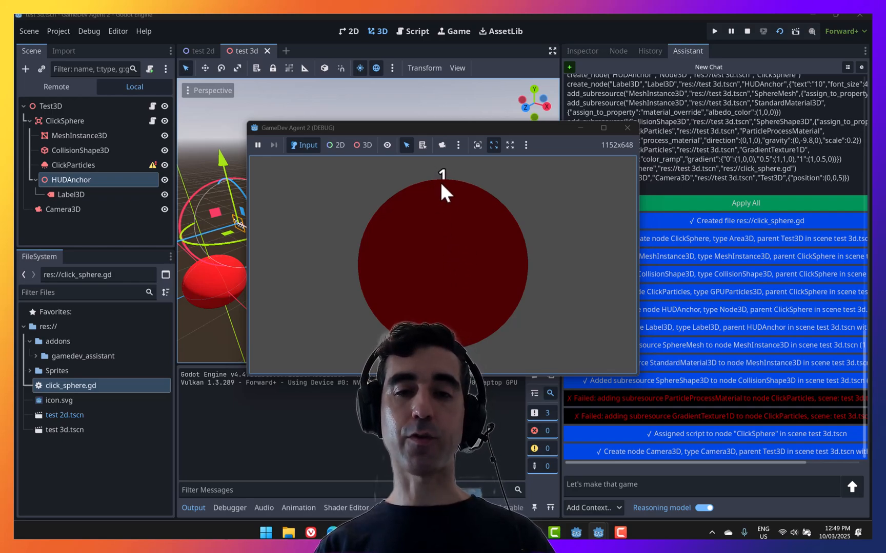
mouse_move(448, 265)
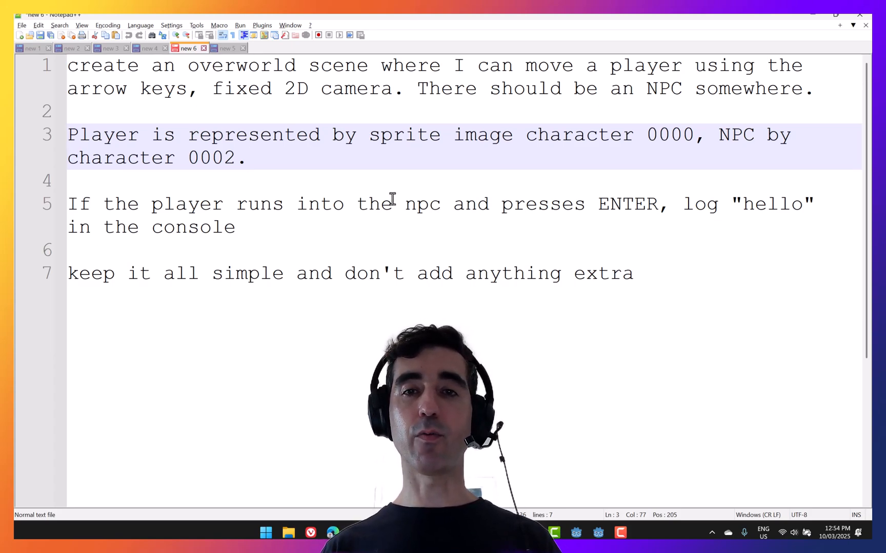
- Select the whole 2D overworld player-and-NPC prompt in Notepad++ for copying
click(247, 157)
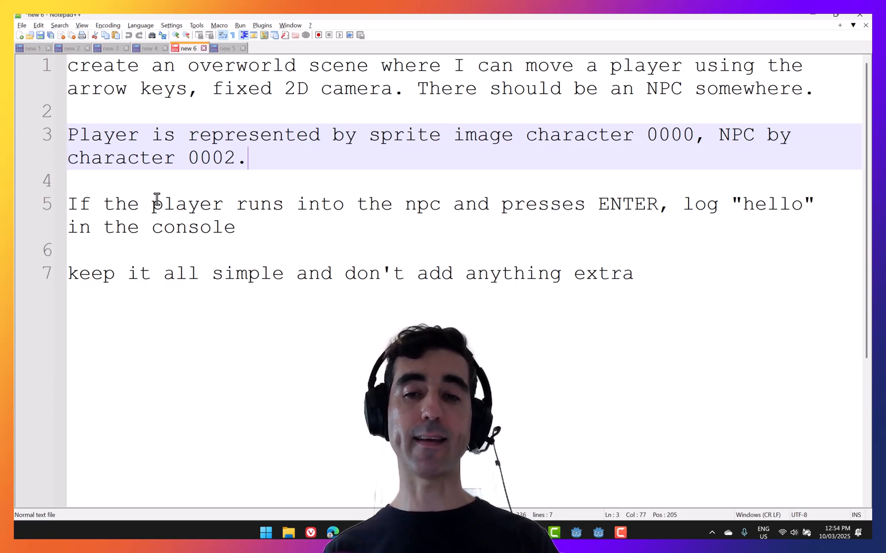
mouse_move(691, 303)
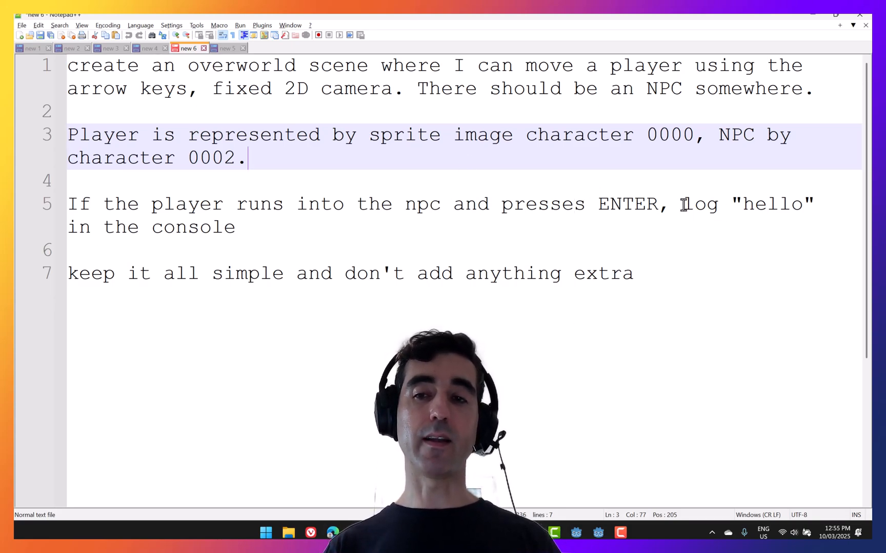
key(ctrl+a)
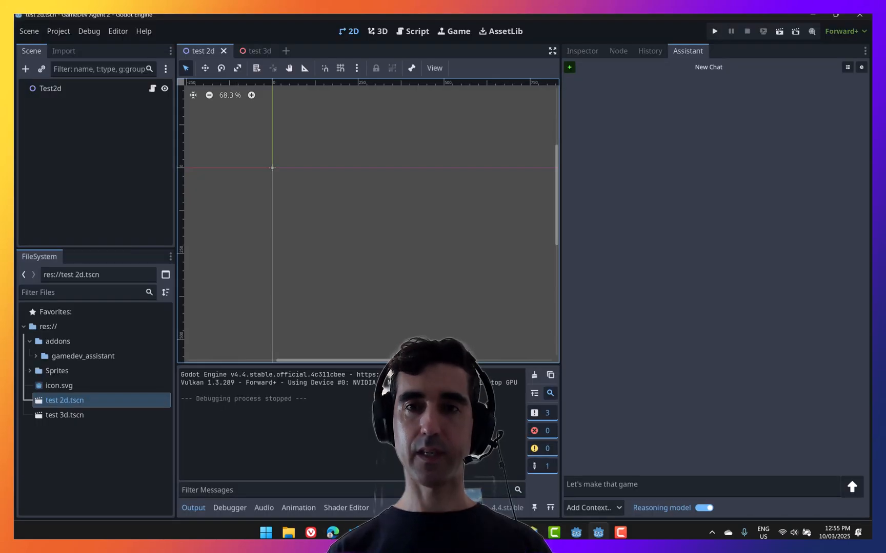
- Send the overworld prompt with 'keep it all simple and don't add anything extra' and read the reply
click(700, 484)
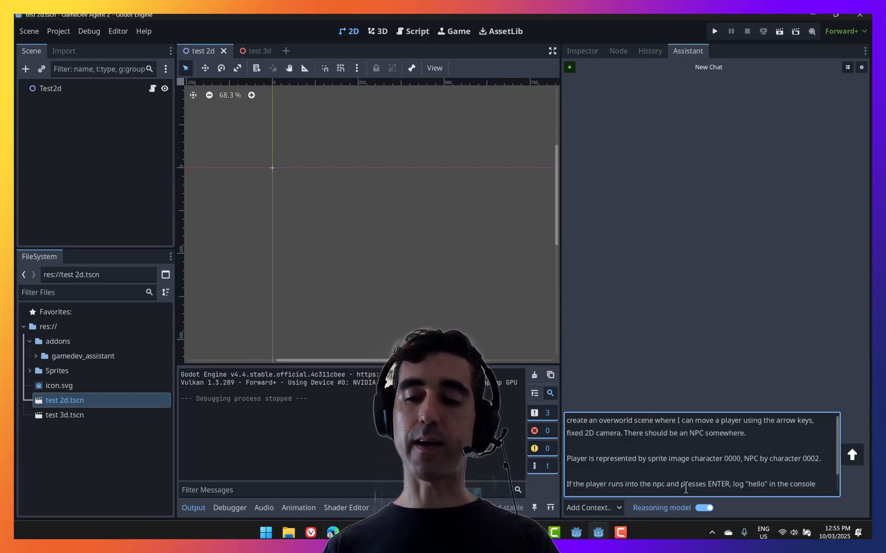
text(keep it all simple and don't add anything extra)
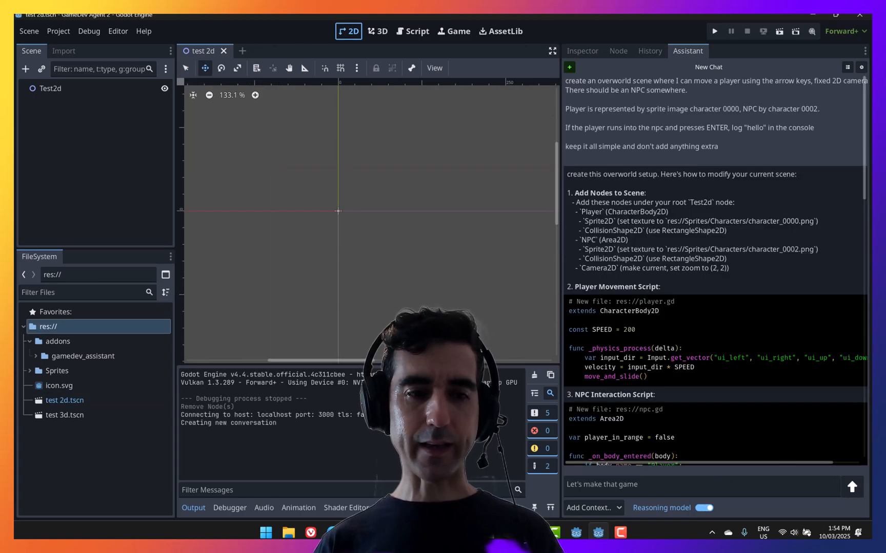
scroll(down, 3)
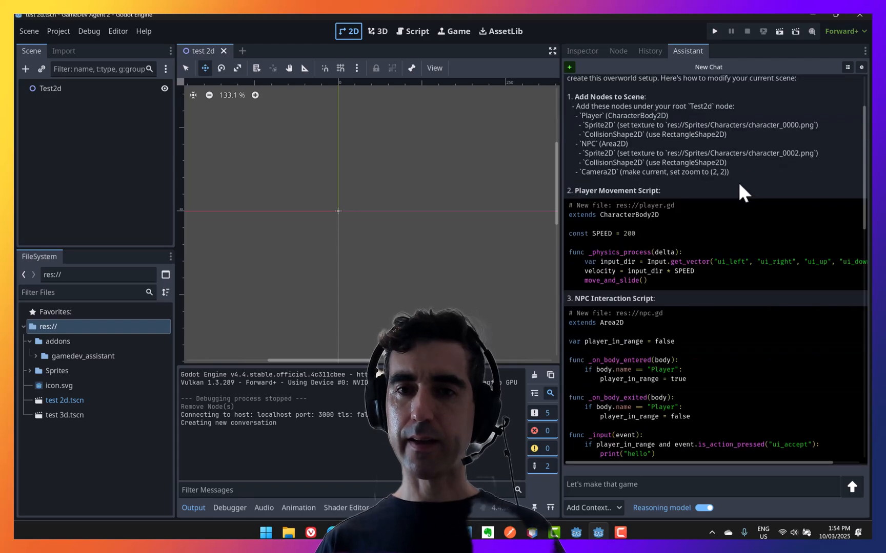
scroll(down, 3)
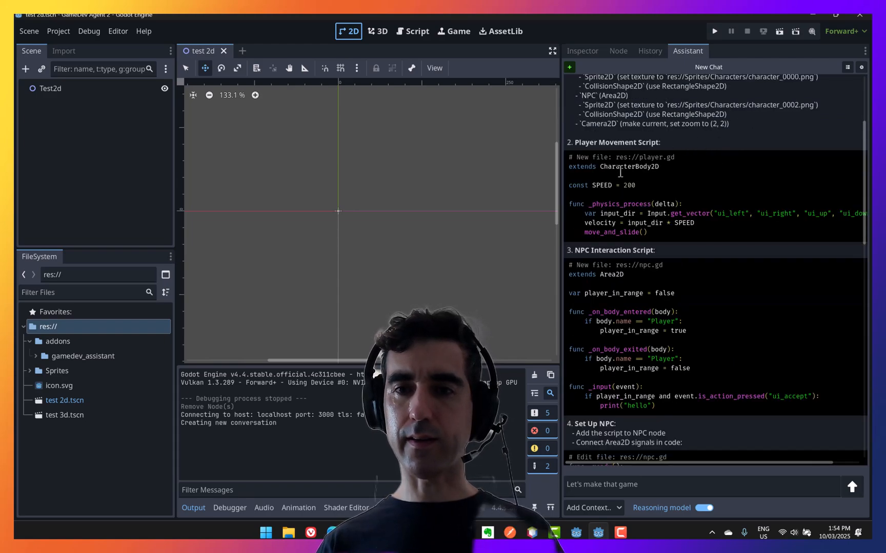
scroll(down, 3)
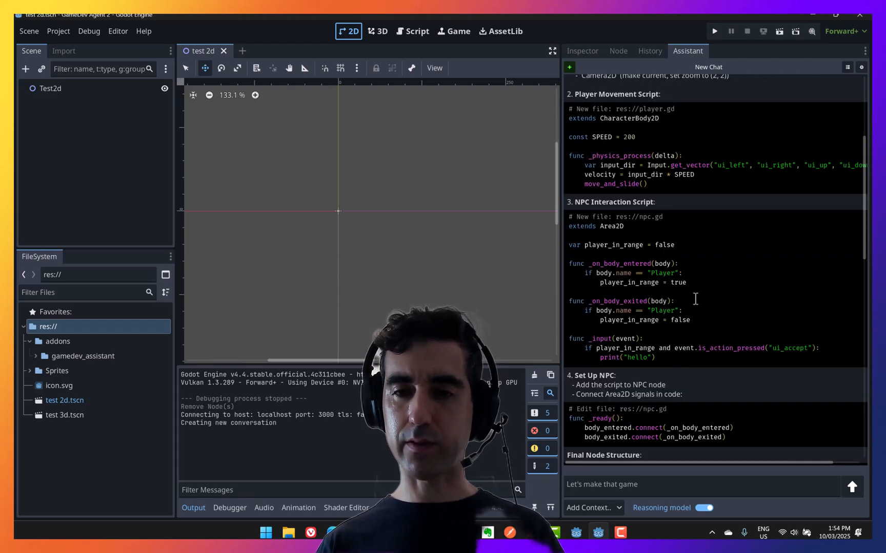
scroll(down, 3)
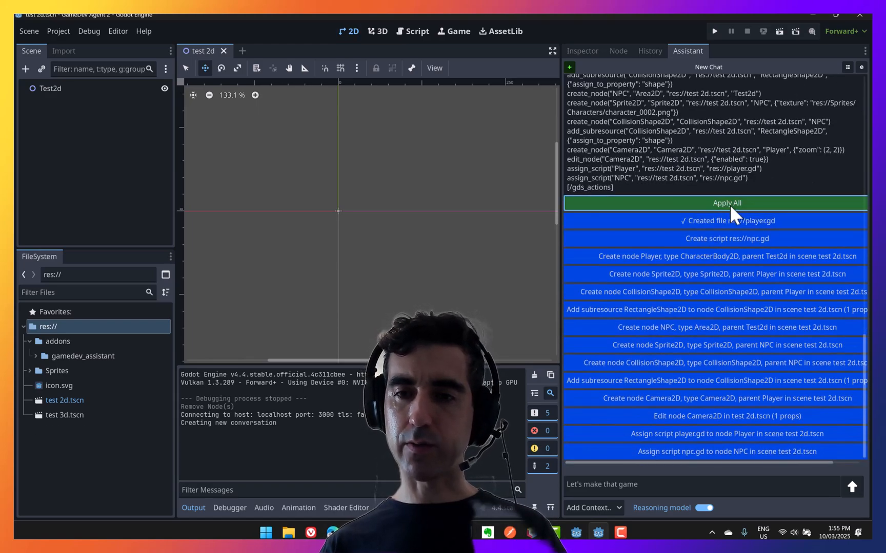
- Apply all actions creating player.gd, npc.gd and the Player, NPC and Camera2D nodes
click(726, 203)
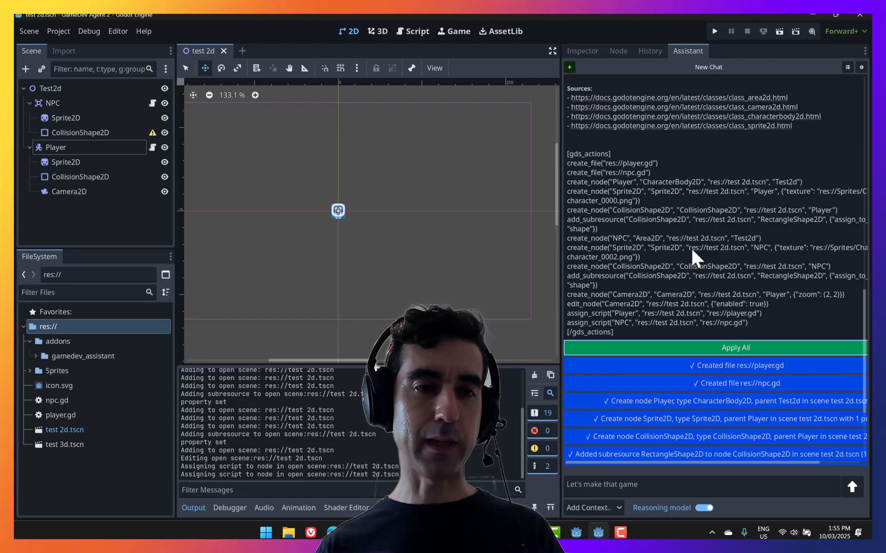
scroll(down, 3)
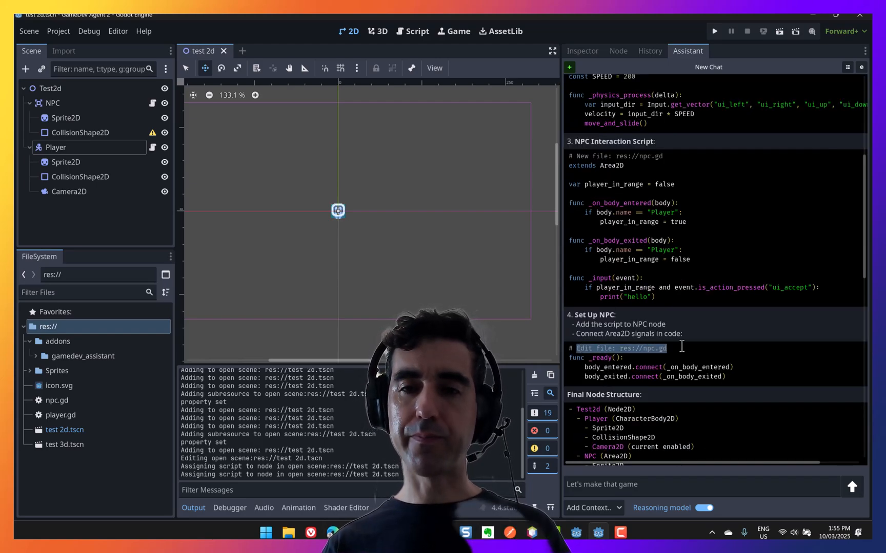
scroll(down, 3)
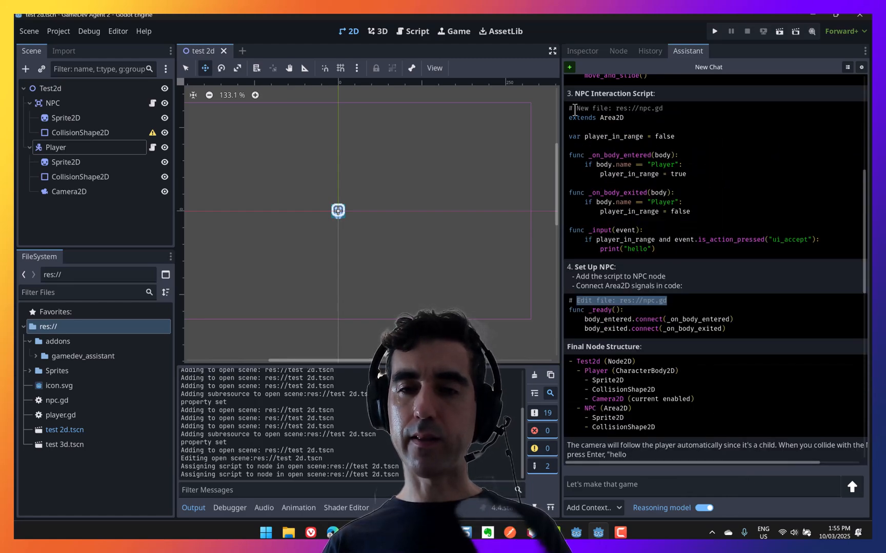
scroll(down, 3)
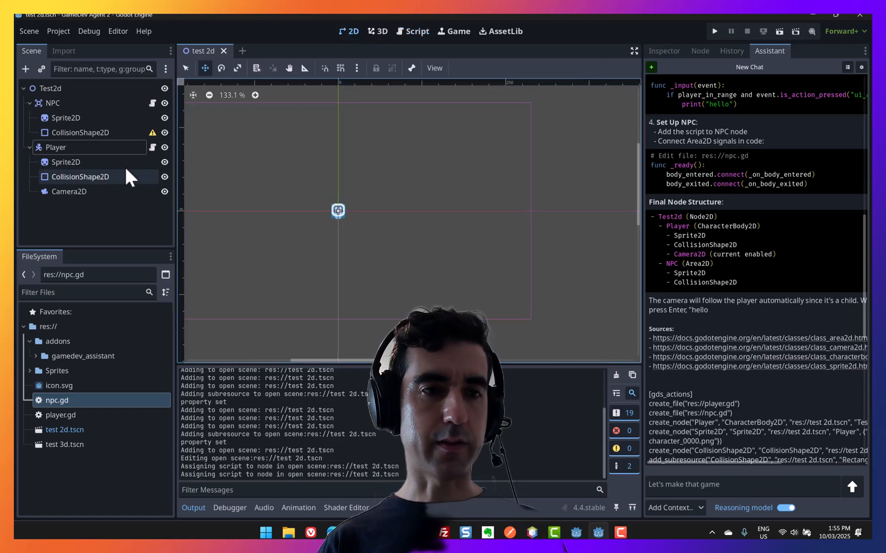
- Inspect the NPC collision shape and drag the Player to the right of the NPC
click(80, 133)
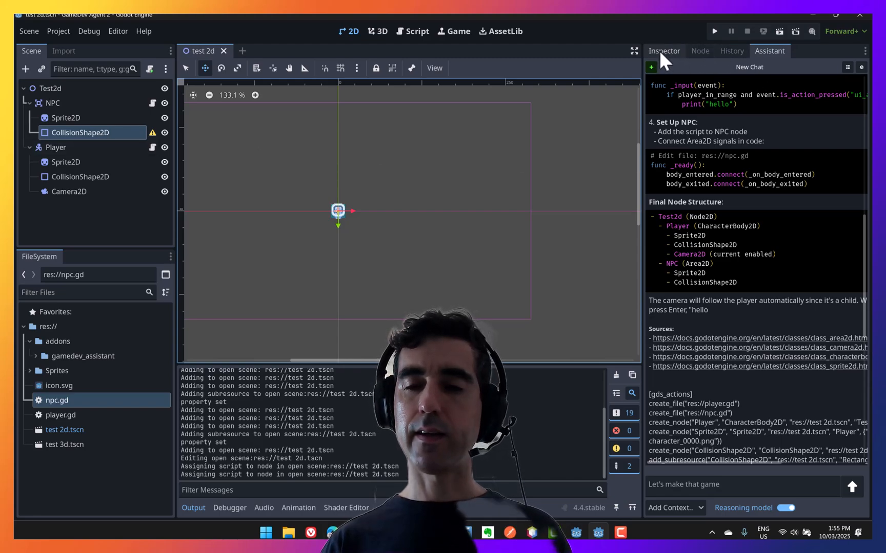
click(664, 51)
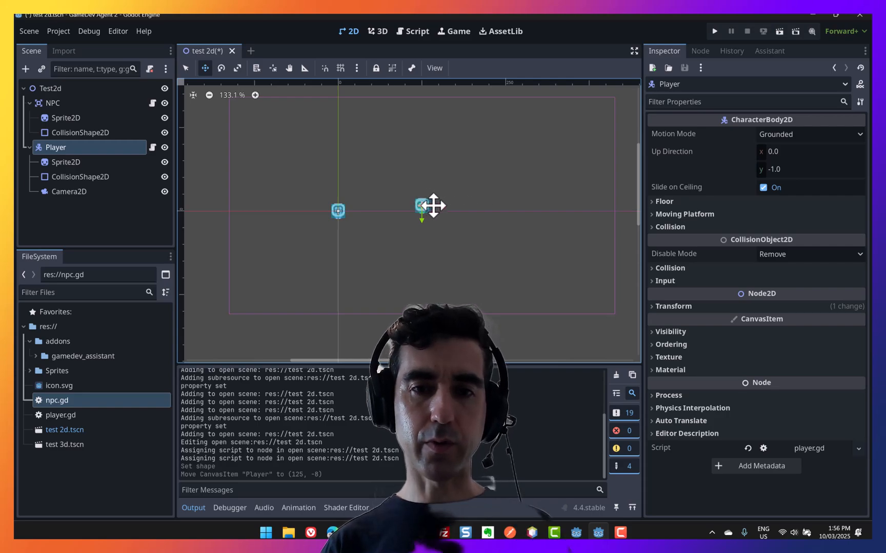
drag(432, 206, 434, 202)
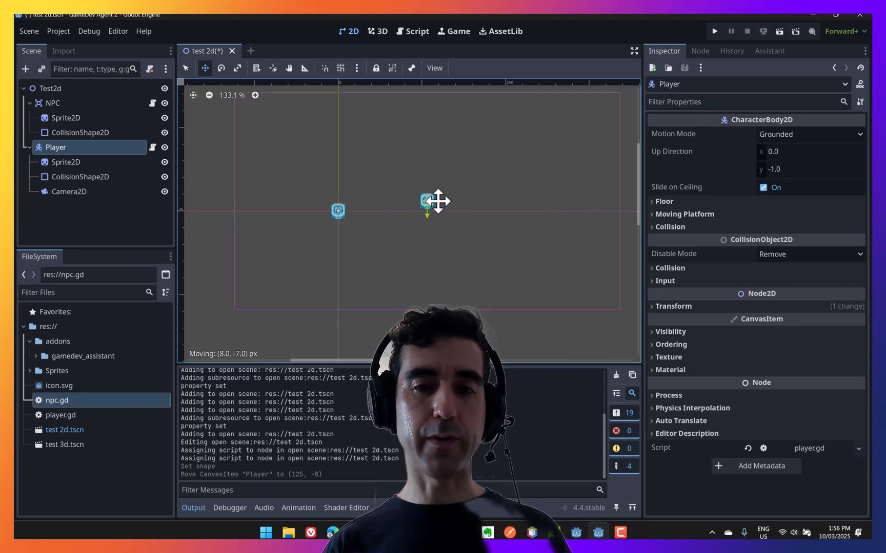
drag(427, 201, 415, 212)
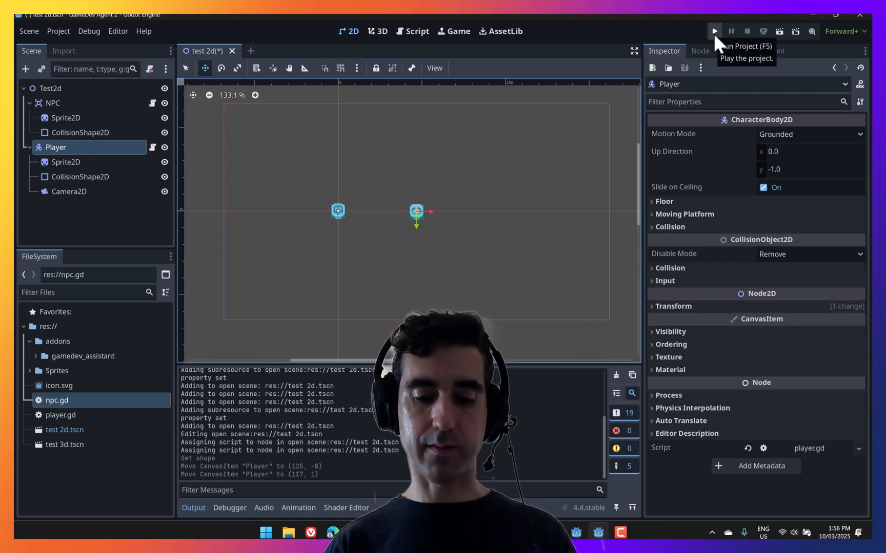
click(713, 31)
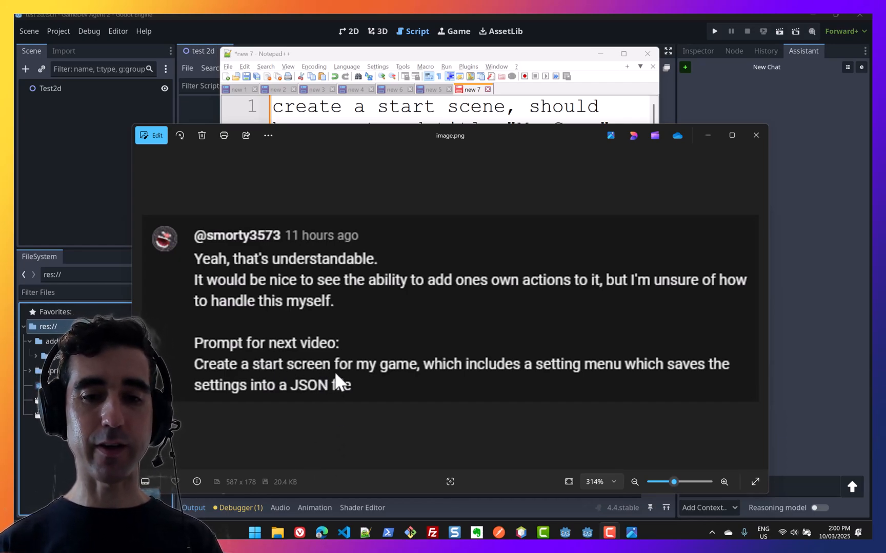
mouse_move(723, 370)
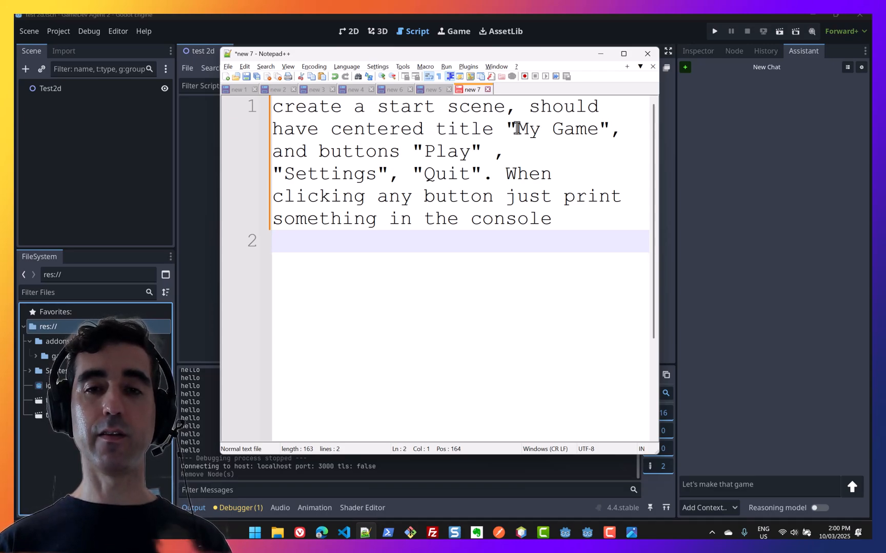
- Select words in the start-scene prompt naming the My Game title and Play button
double_click(446, 151)
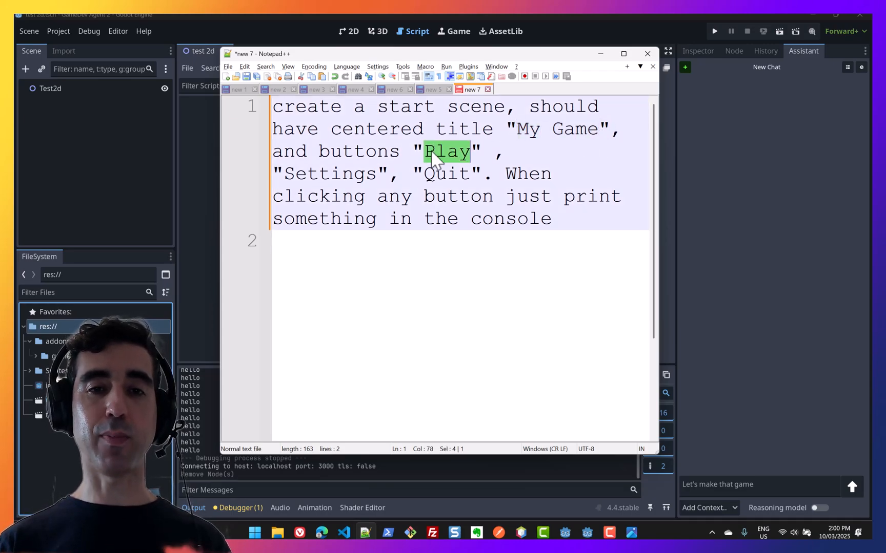
double_click(445, 173)
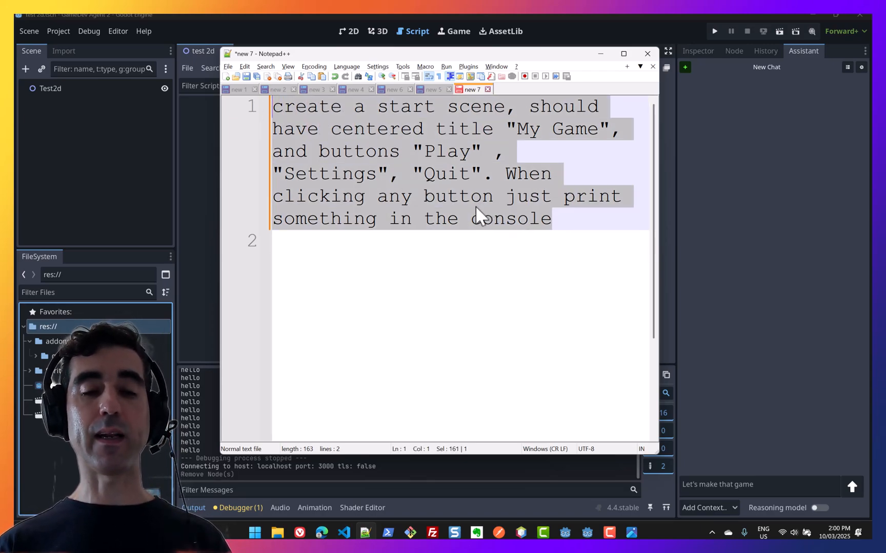
mouse_move(452, 204)
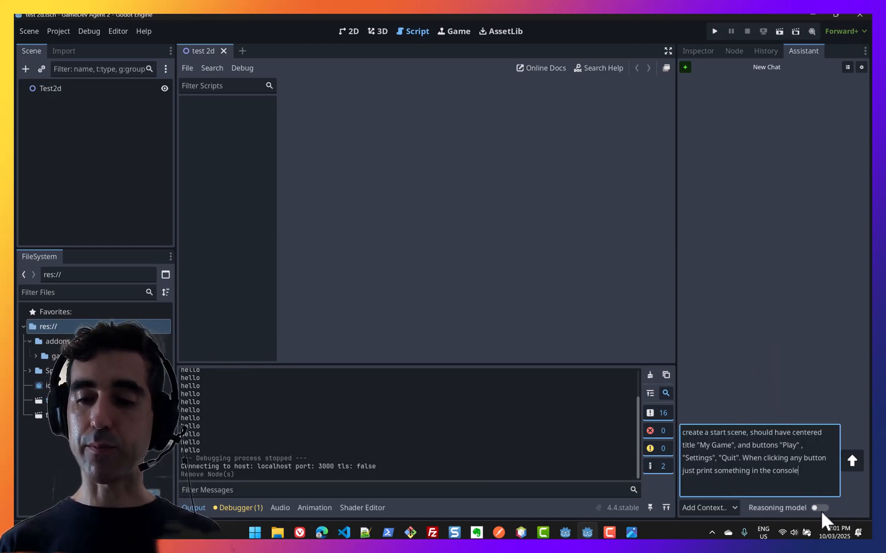
- Enable the Reasoning model for the start-scene prompt and review the response down to Apply All
click(820, 507)
text(Let's make that game)
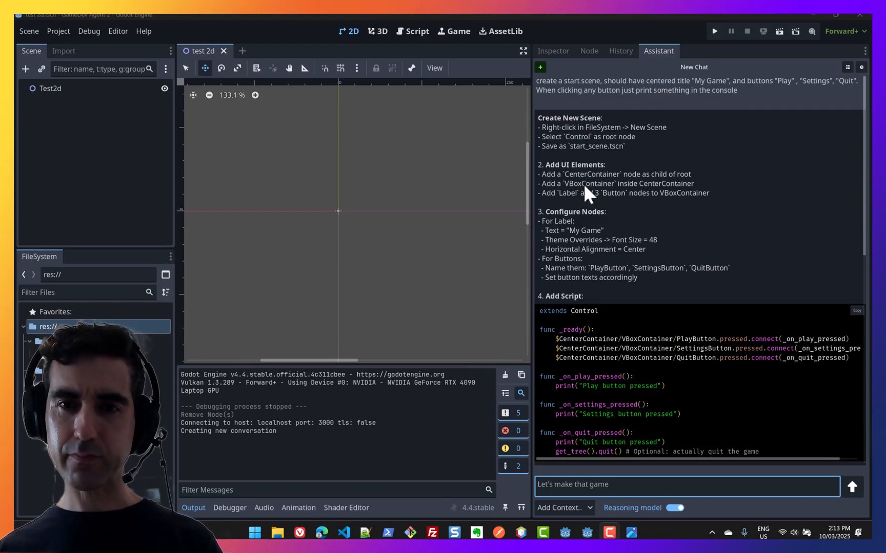
mouse_move(587, 167)
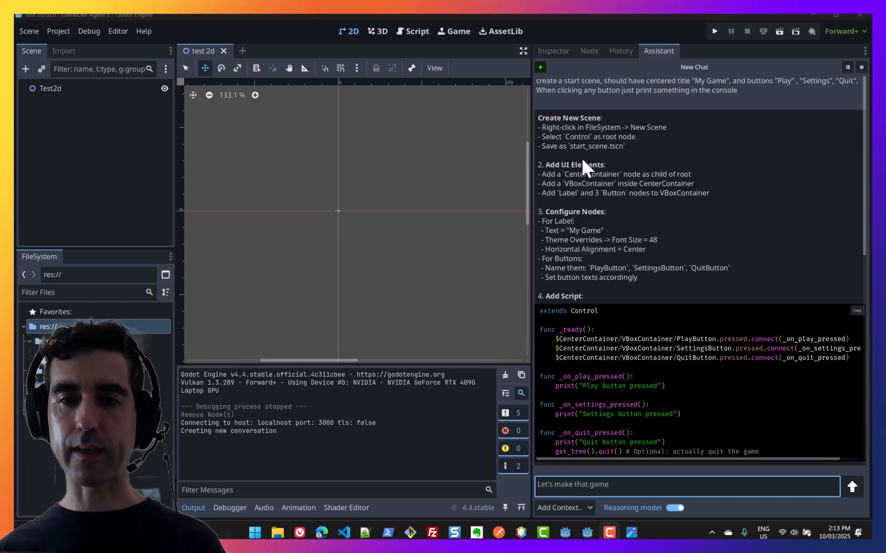
scroll(down, 3)
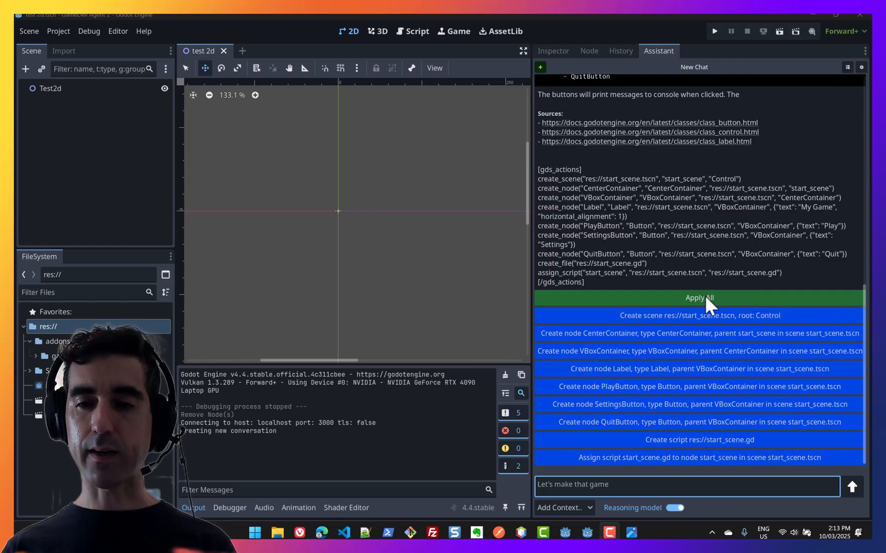
- Apply all the assistant's start-scene actions, producing start_scene with My Game label and three buttons
click(699, 297)
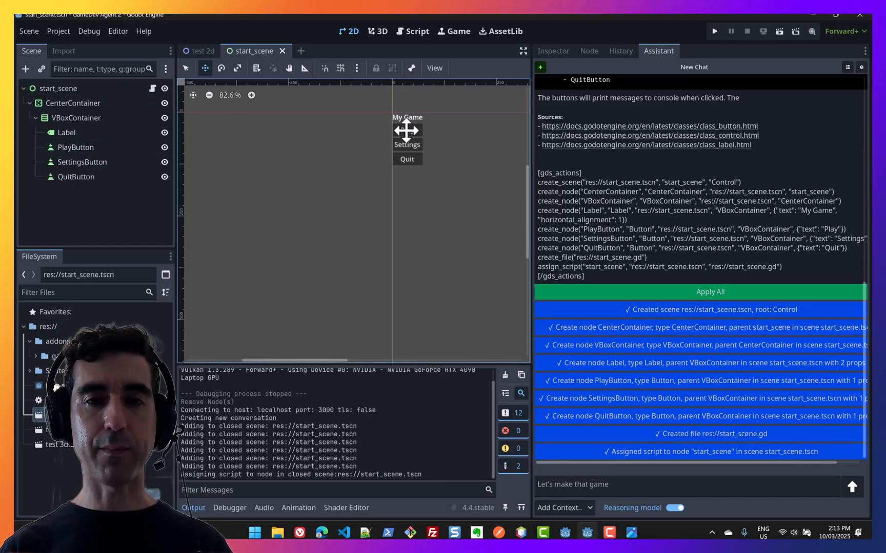
mouse_move(458, 208)
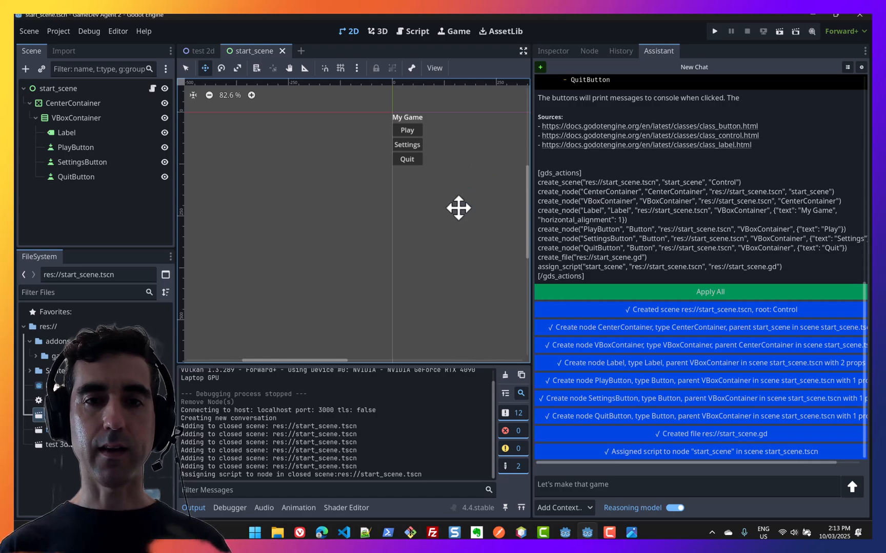
click(417, 30)
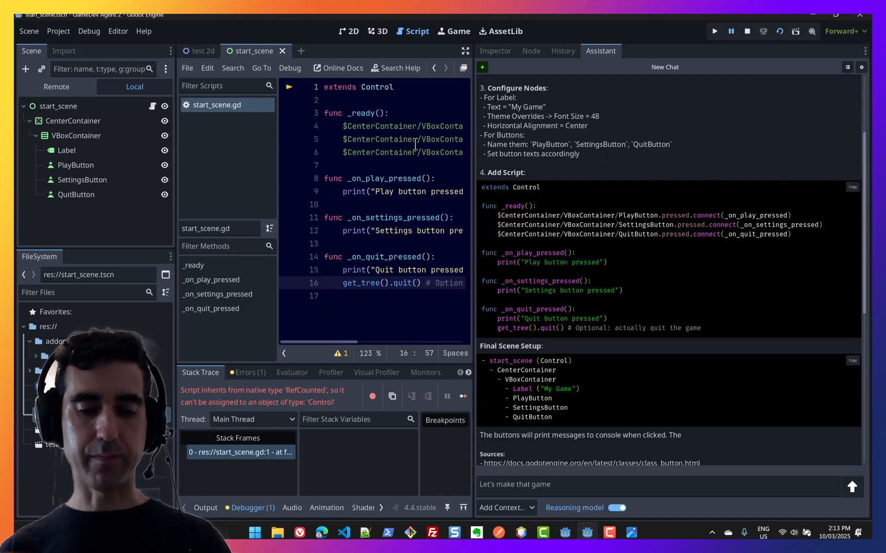
- Run start_scene in a debug window showing the My Game title and Play, Settings, Quit buttons
click(714, 31)
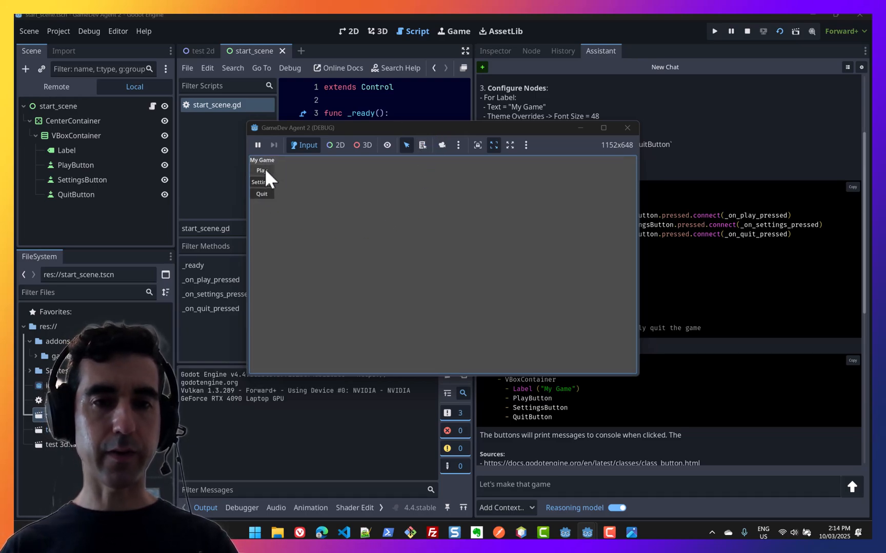
- Press Settings and Quit in the running game, logging each press and closing the debug run
click(262, 181)
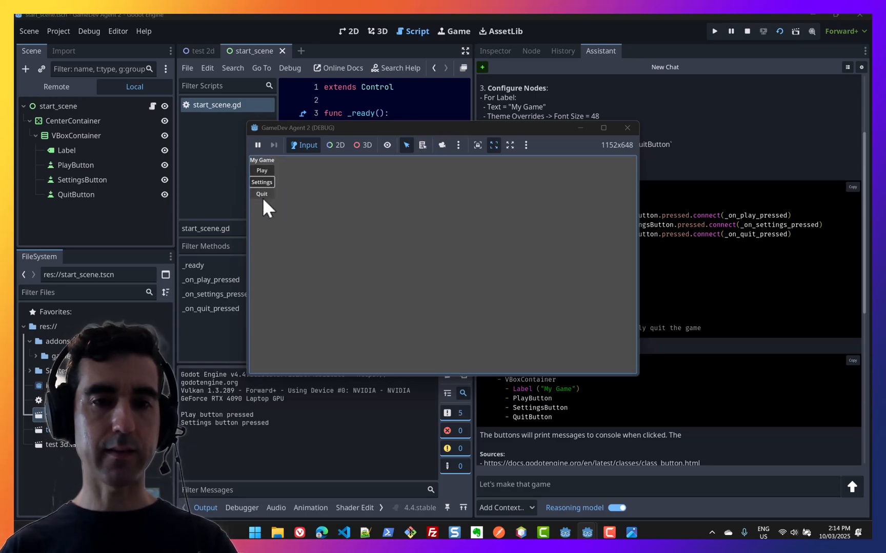
click(262, 194)
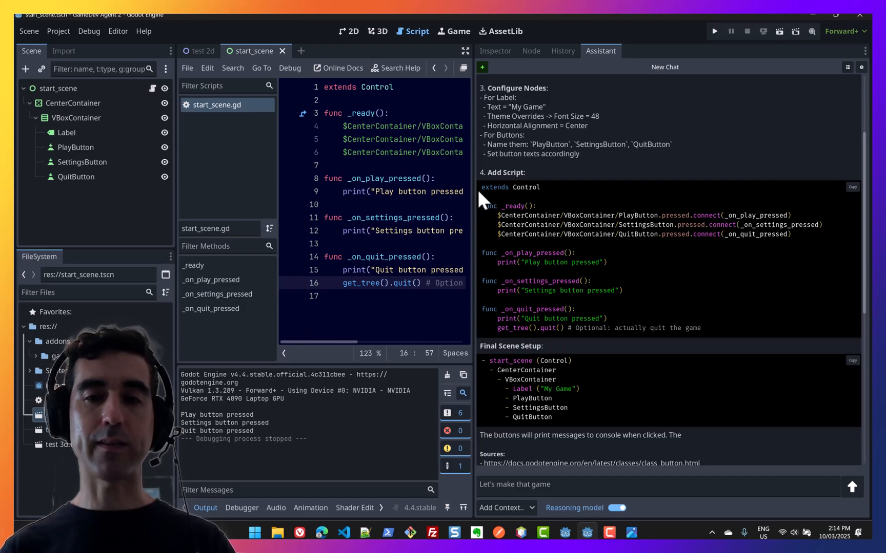